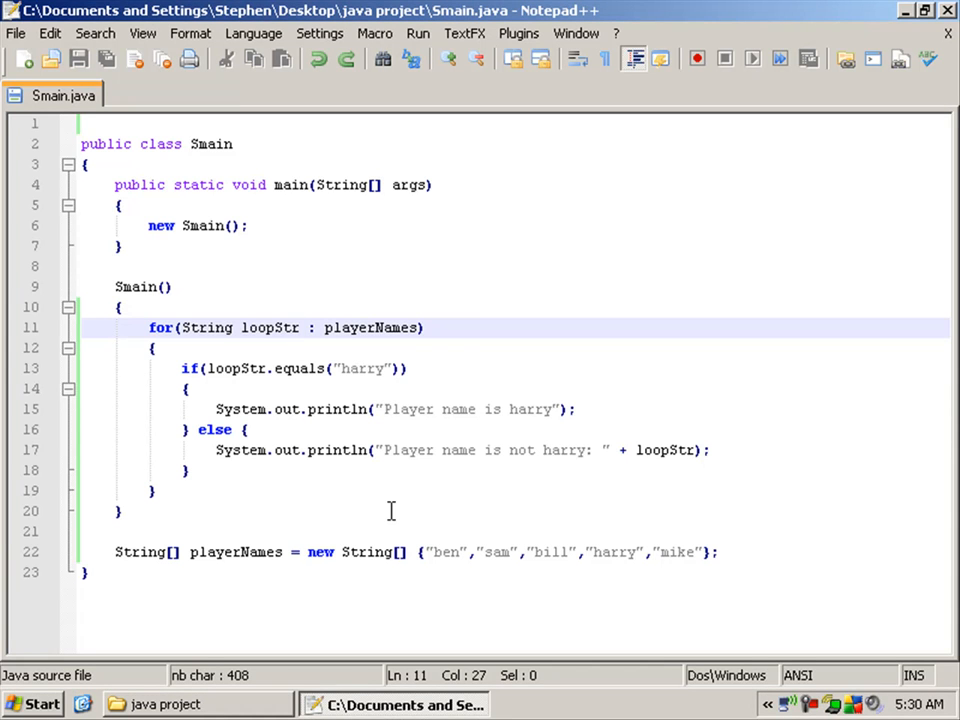
{"action": "mouse_move", "coordinate": [320, 472]}
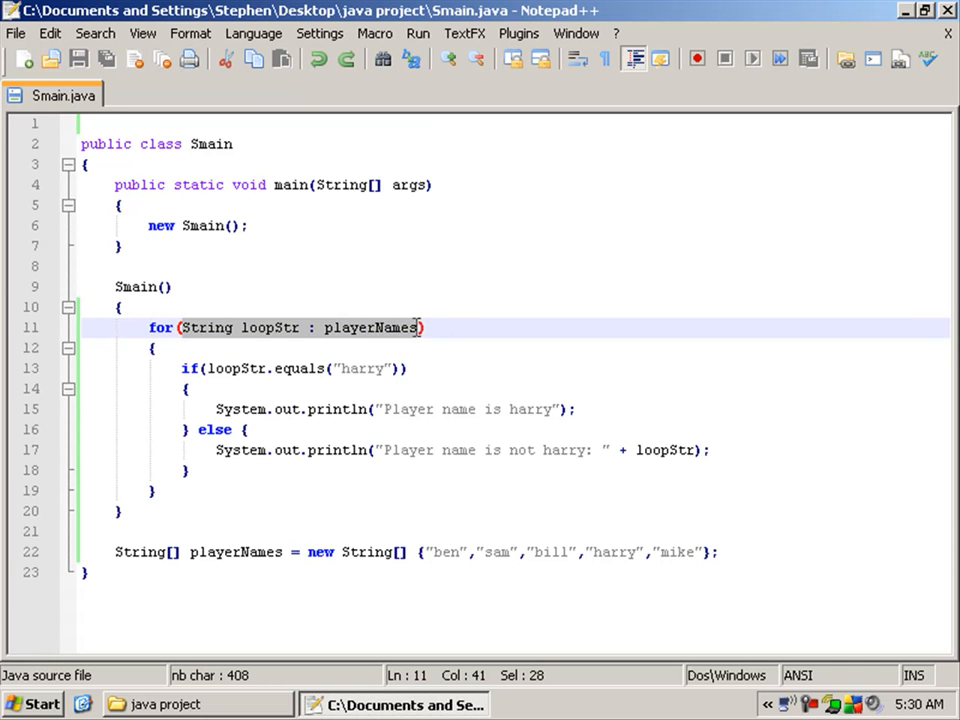
- Look over the abstract Sfruit class and its abstract getTaste declaration
{"action": "double_click", "coordinate": [270, 328]}
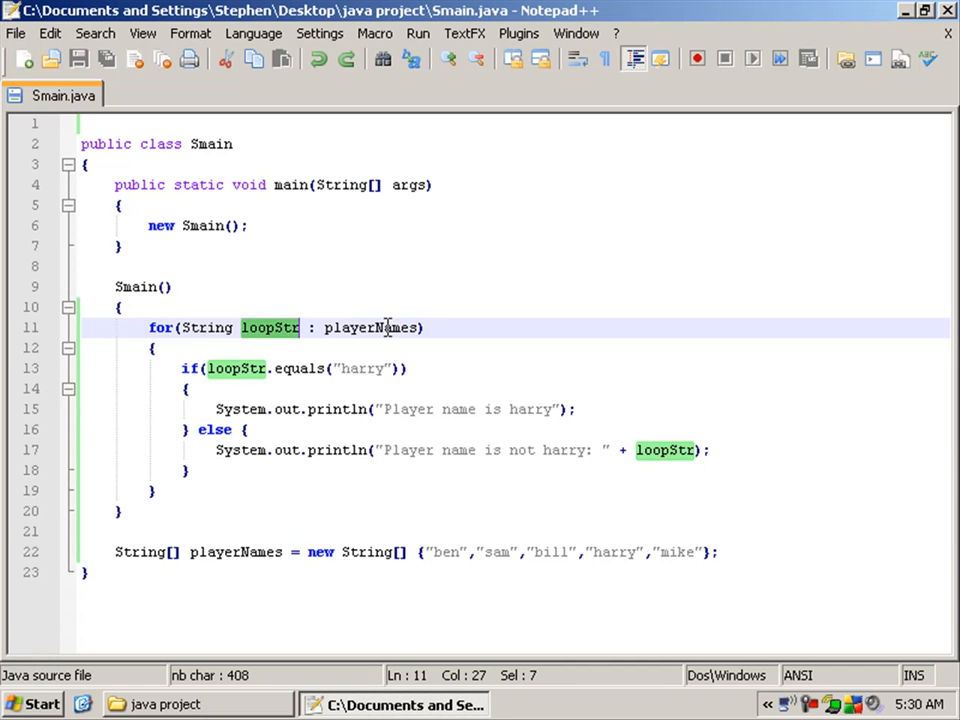
{"action": "left_click", "coordinate": [156, 348]}
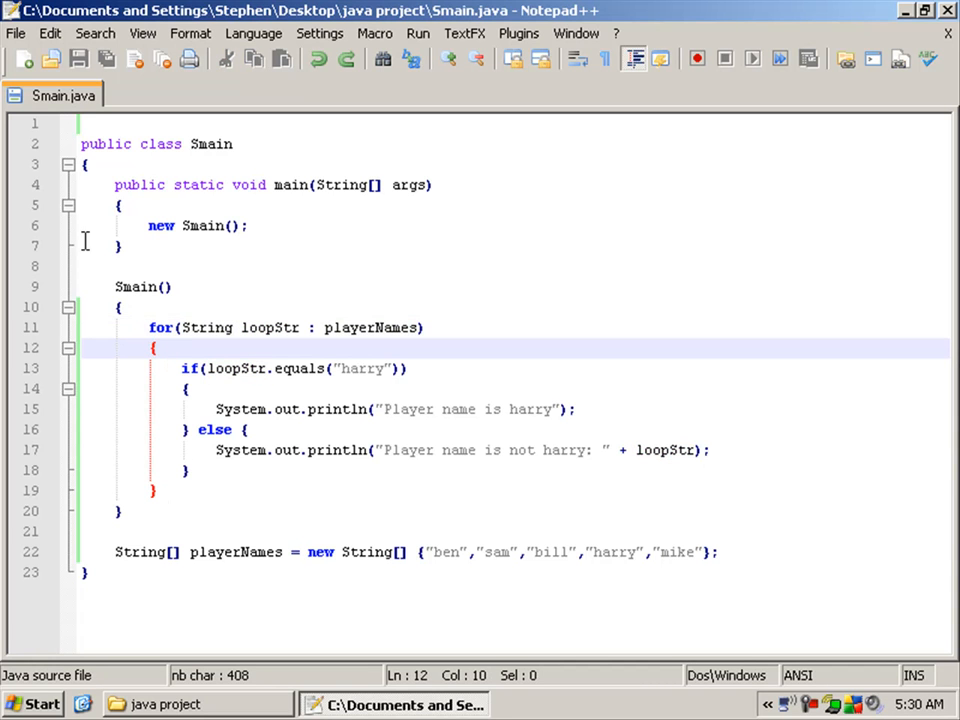
{"action": "left_click", "coordinate": [160, 704]}
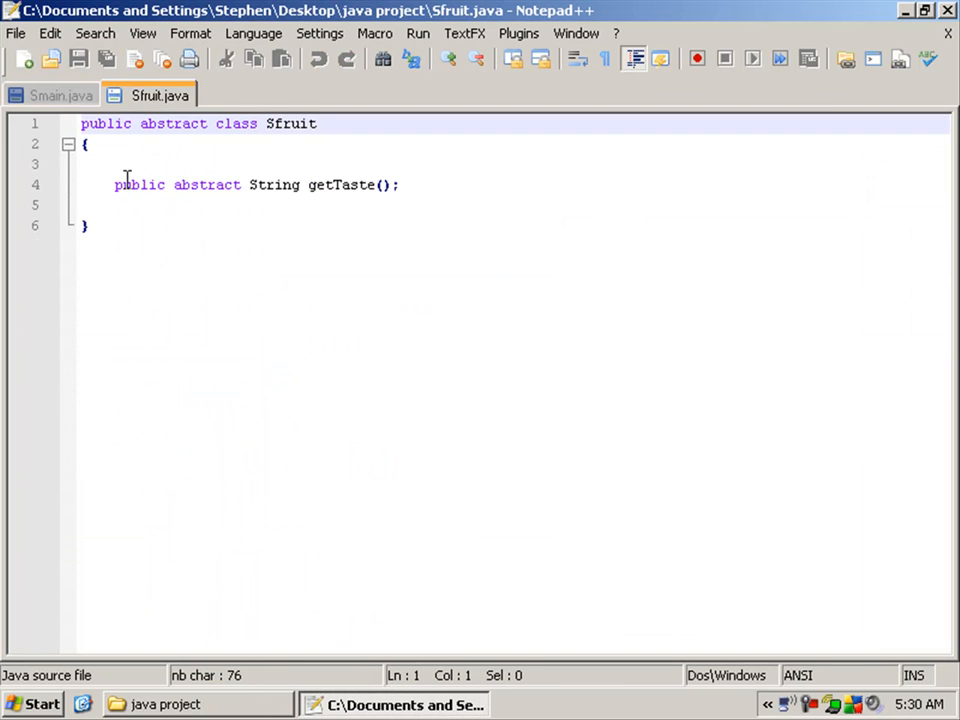
{"action": "double_click", "coordinate": [290, 124]}
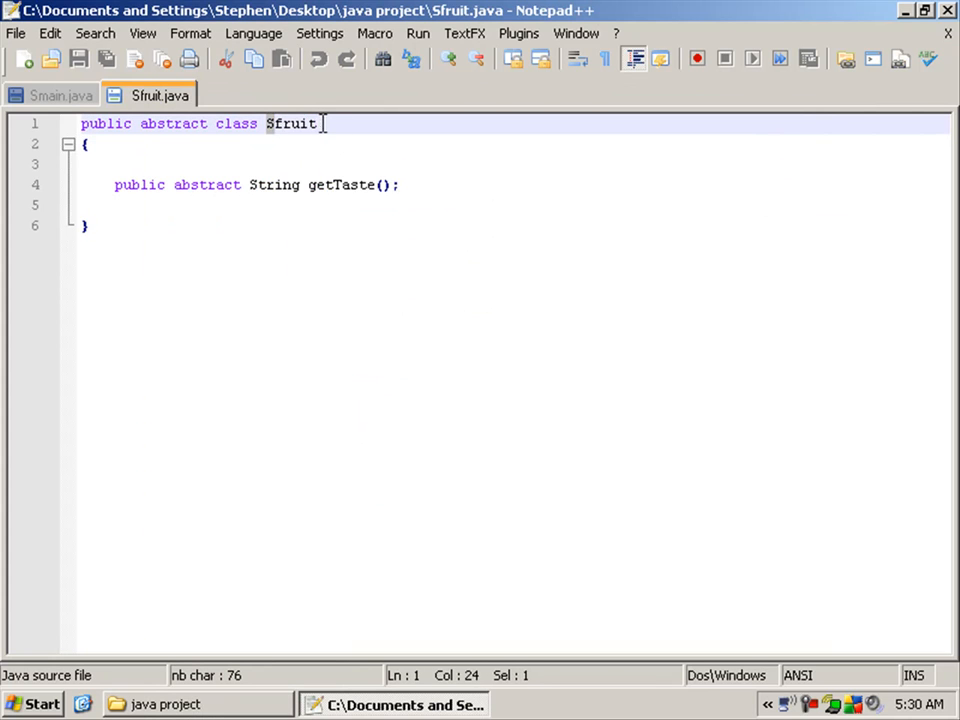
{"action": "double_click", "coordinate": [292, 124]}
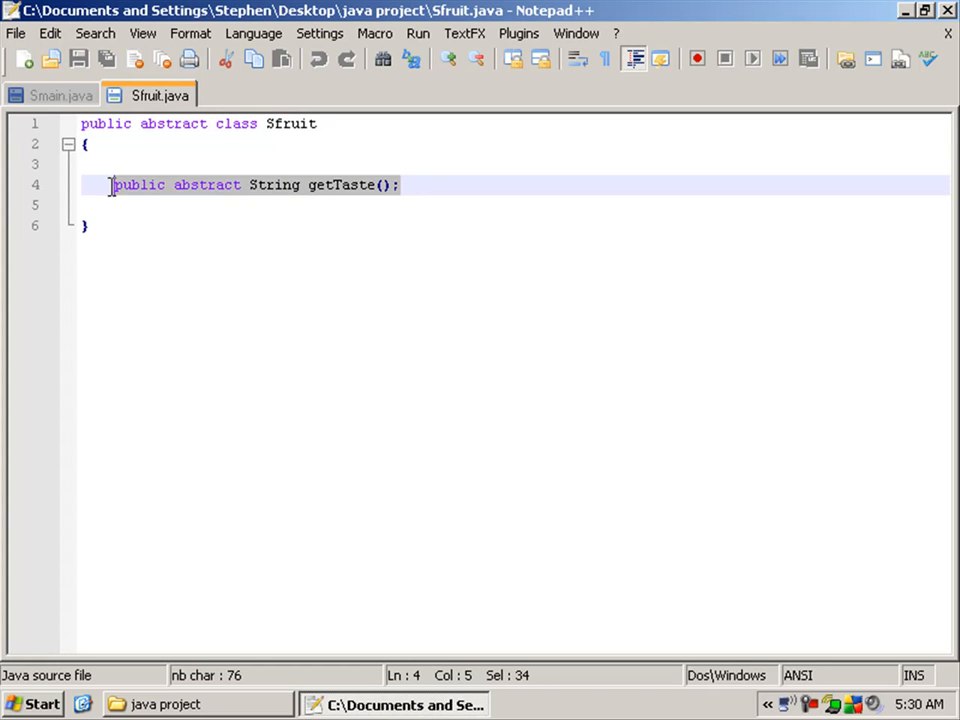
{"action": "double_click", "coordinate": [340, 184]}
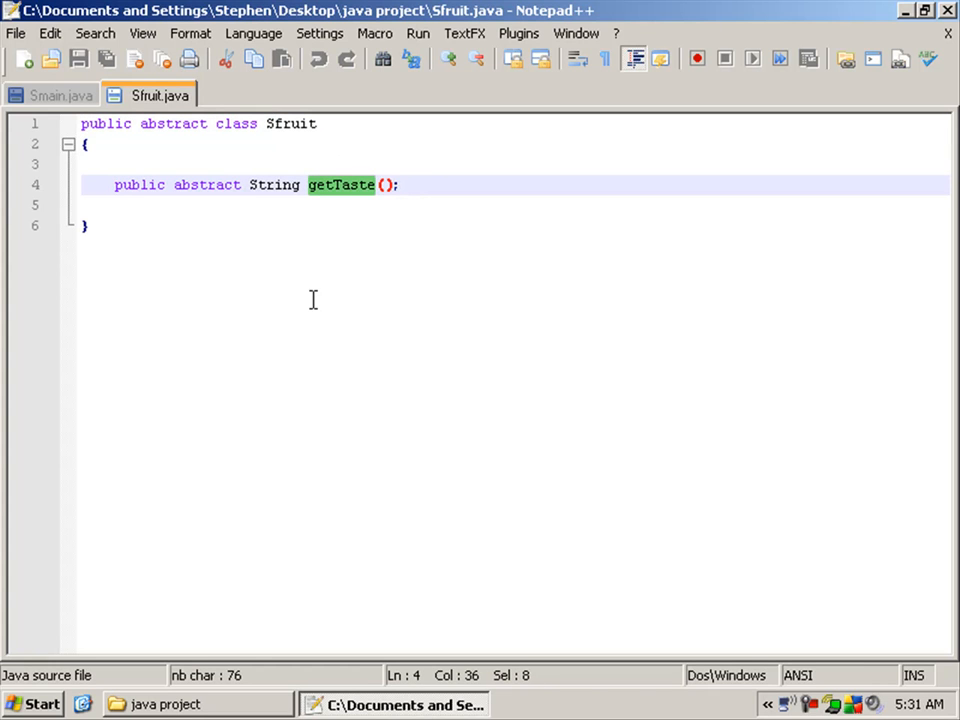
- Remove and retype the semicolon after getTaste(), then close Sfruit.java from its tab menu
{"action": "left_click", "coordinate": [398, 184]}
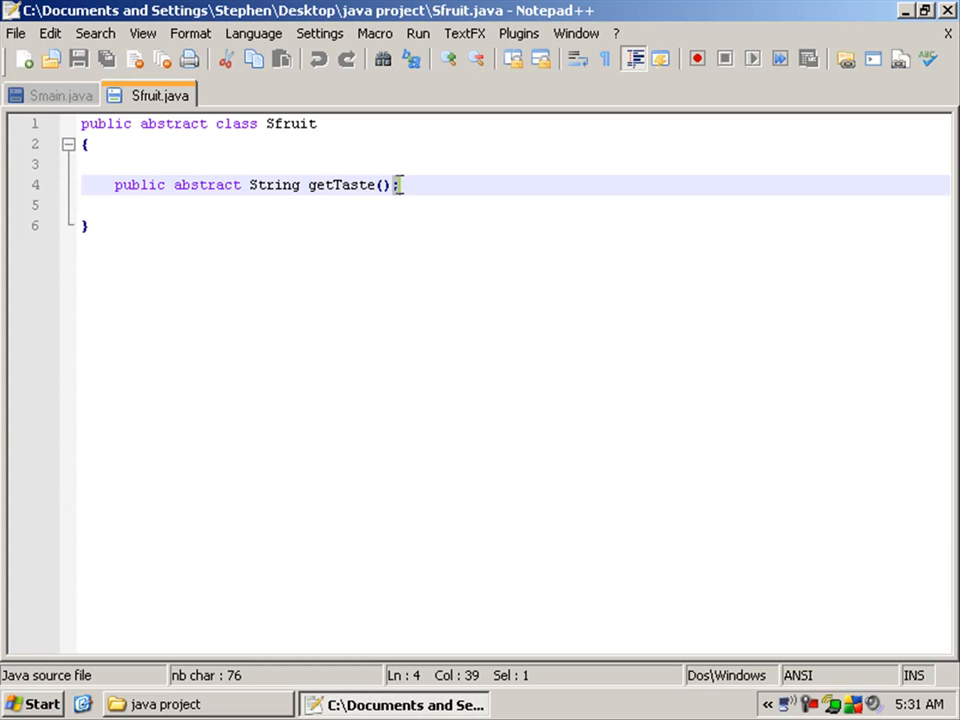
{"action": "key", "text": "BackSpace"}
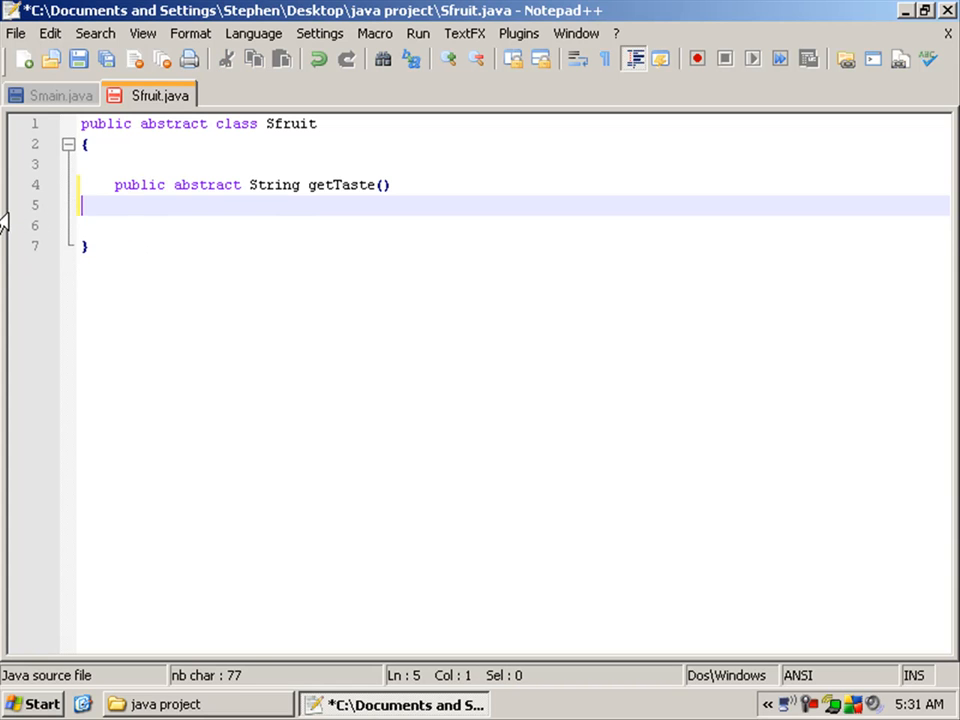
{"action": "type", "text": ";"}
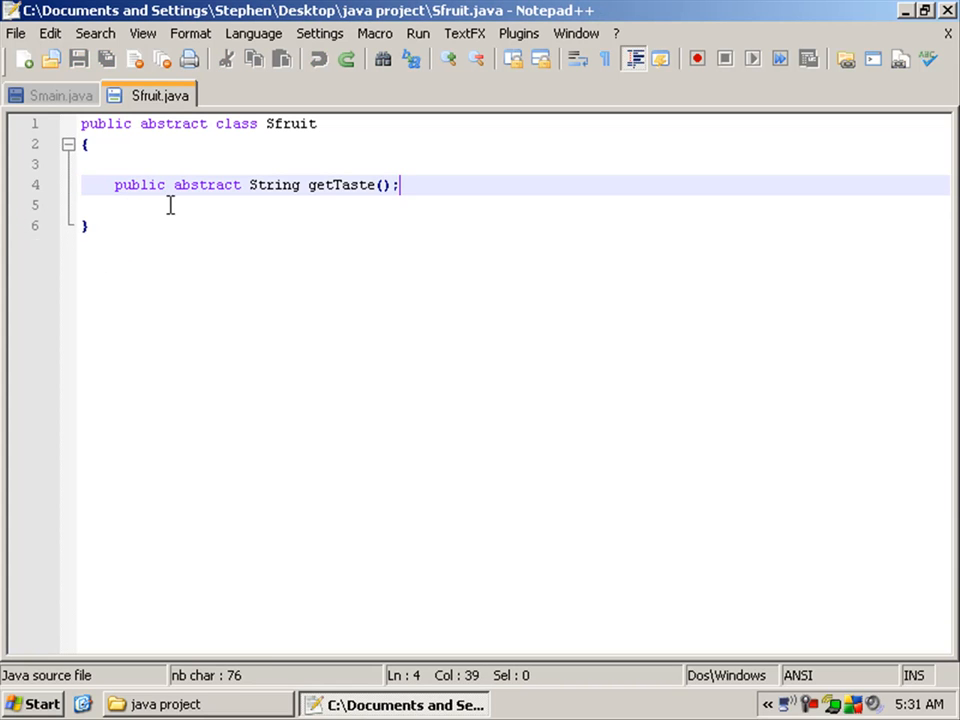
{"action": "right_click", "coordinate": [148, 94]}
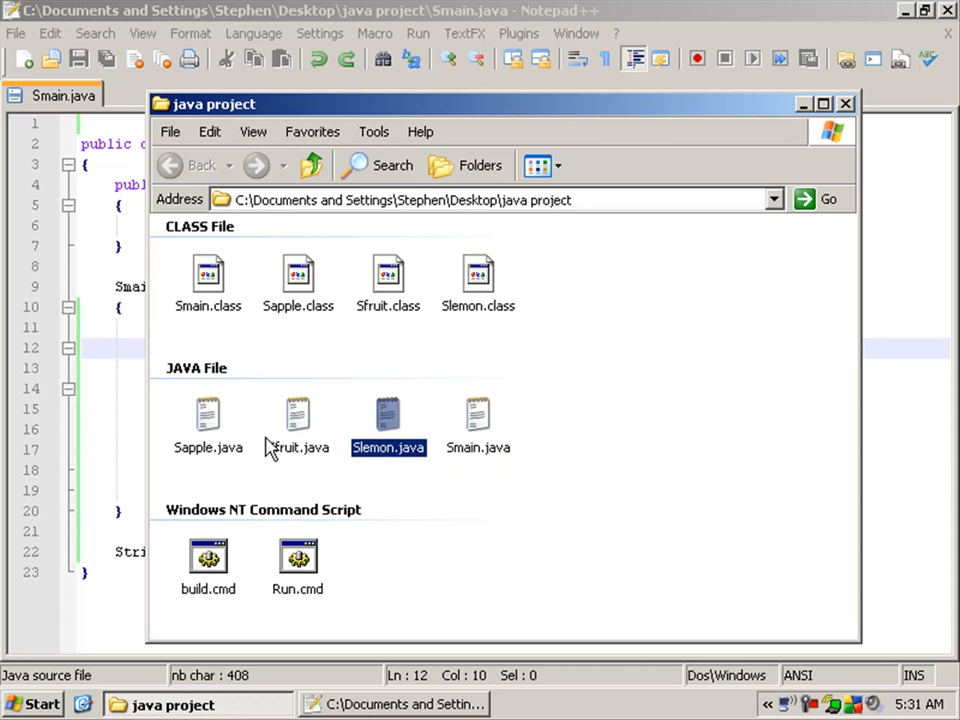
- Open Slemon.java and Sapple.java from the java project folder into Notepad++
{"action": "left_click", "coordinate": [208, 414]}
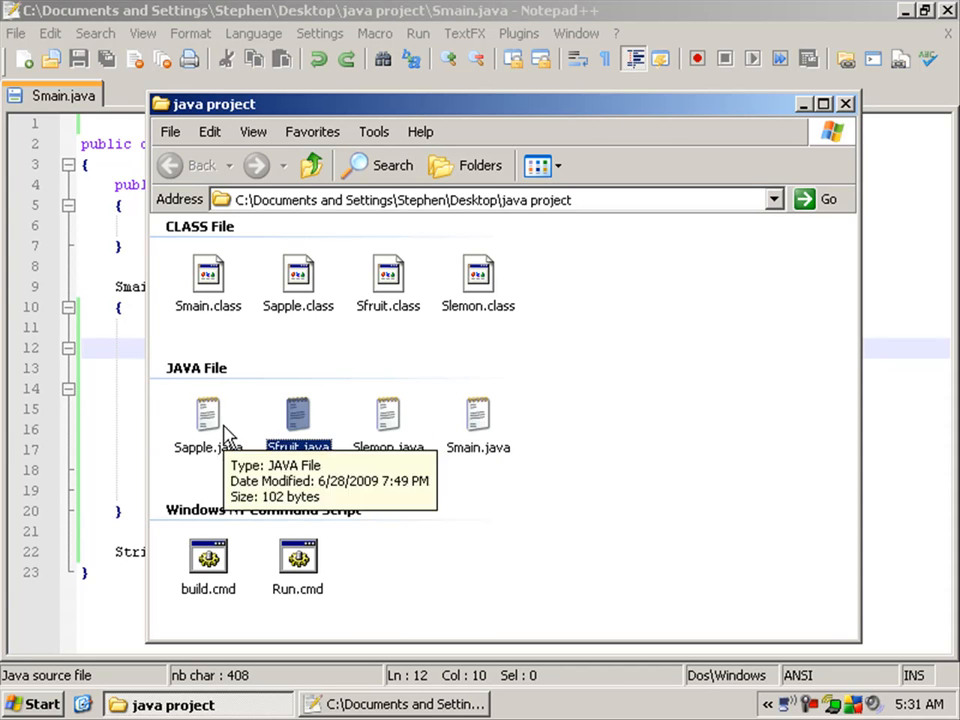
{"action": "double_click", "coordinate": [208, 414]}
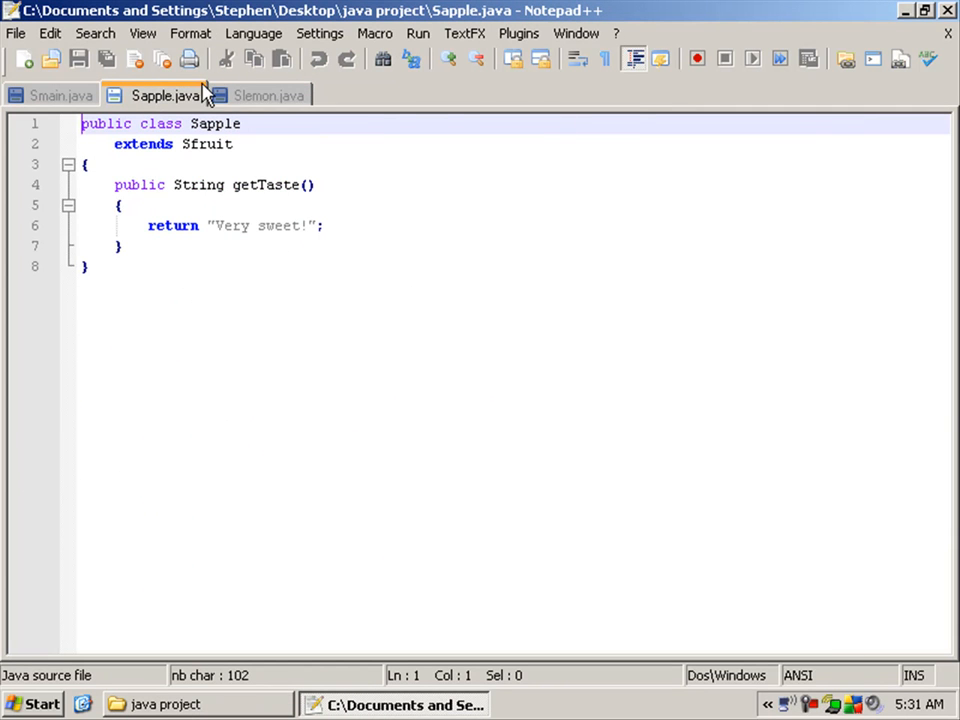
- Review the Slemon subclass and its getTaste returning "Very sour!"
{"action": "left_click", "coordinate": [268, 96]}
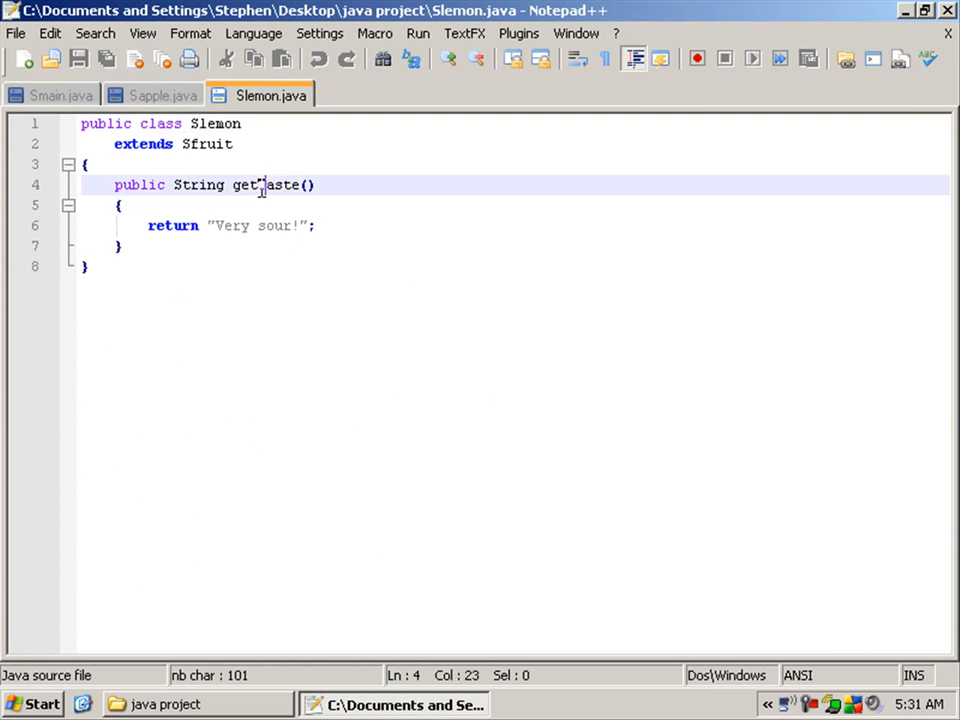
{"action": "double_click", "coordinate": [264, 184]}
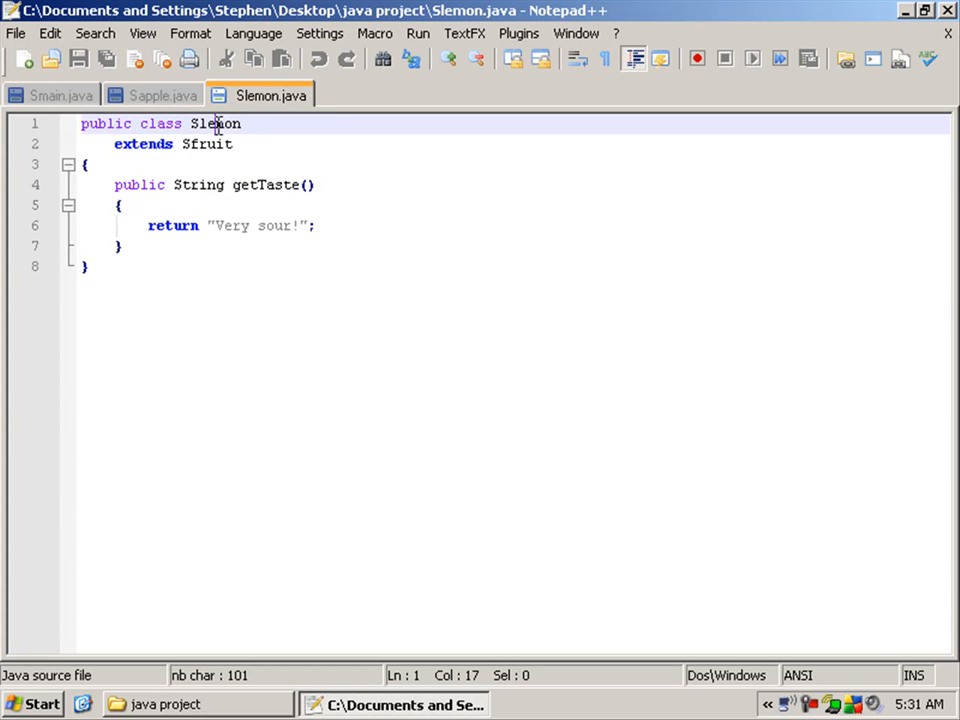
{"action": "double_click", "coordinate": [208, 144]}
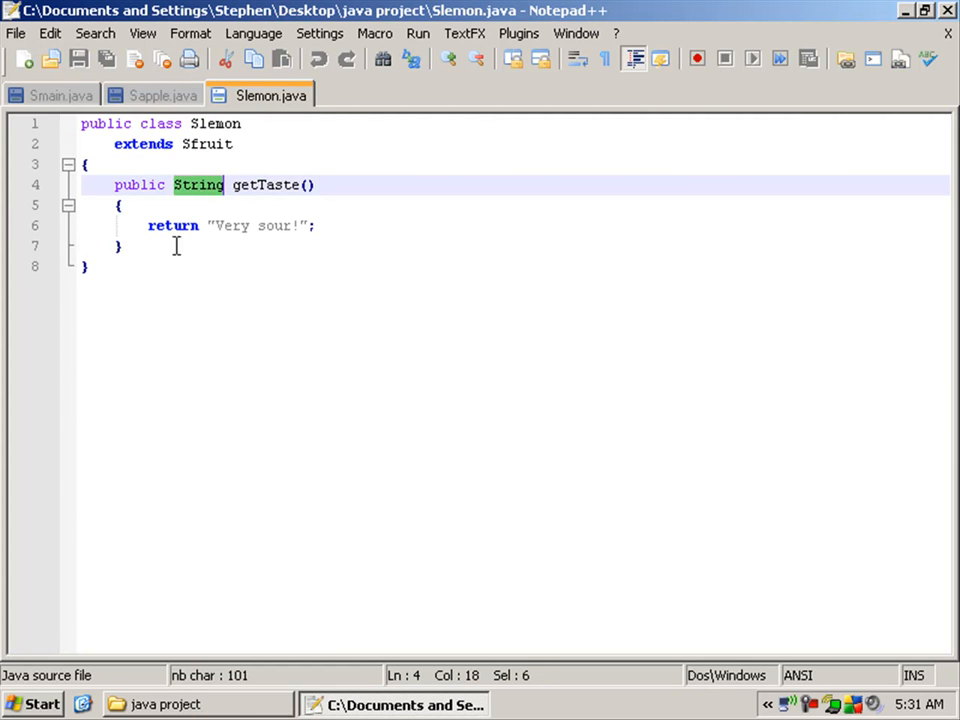
{"action": "double_click", "coordinate": [172, 224]}
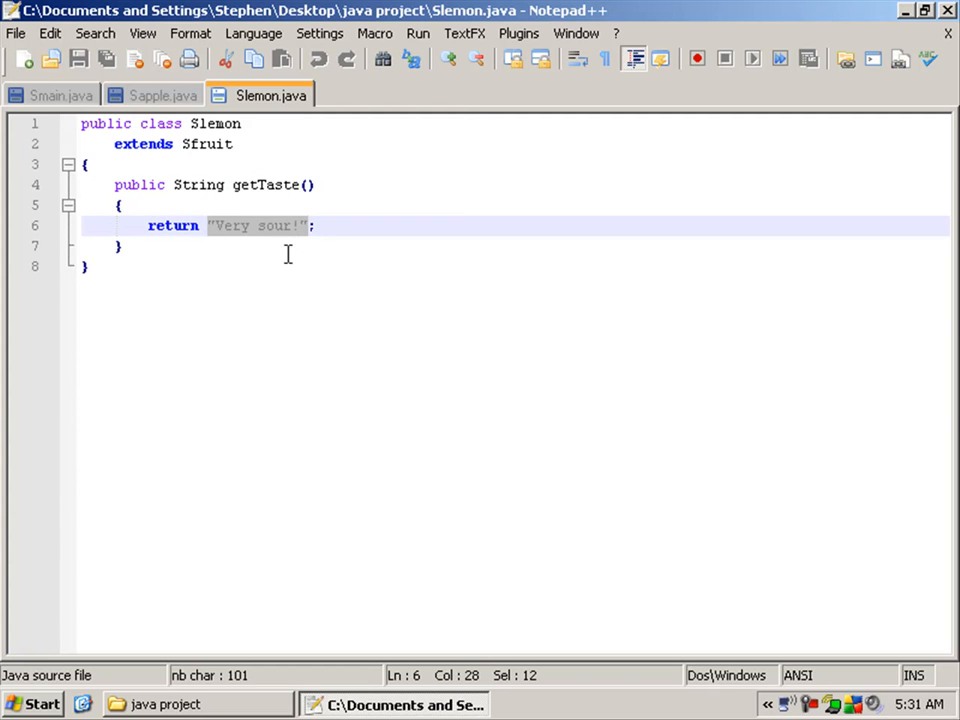
- Close Slemon.java and Sapple.java, leaving only Smain.java open
{"action": "right_click", "coordinate": [260, 94]}
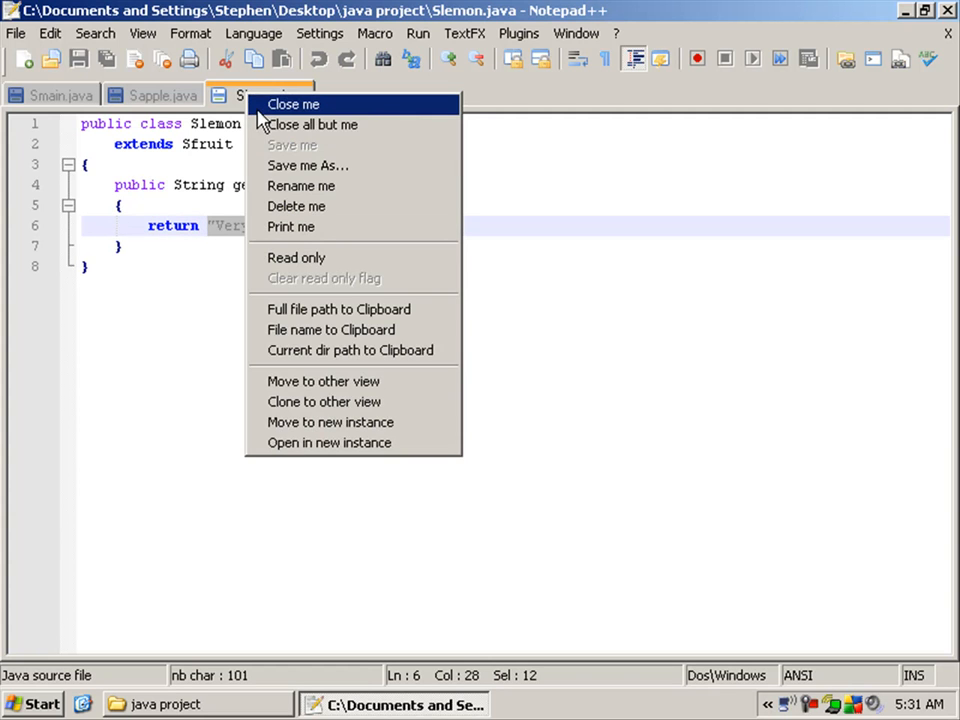
{"action": "left_click", "coordinate": [292, 104]}
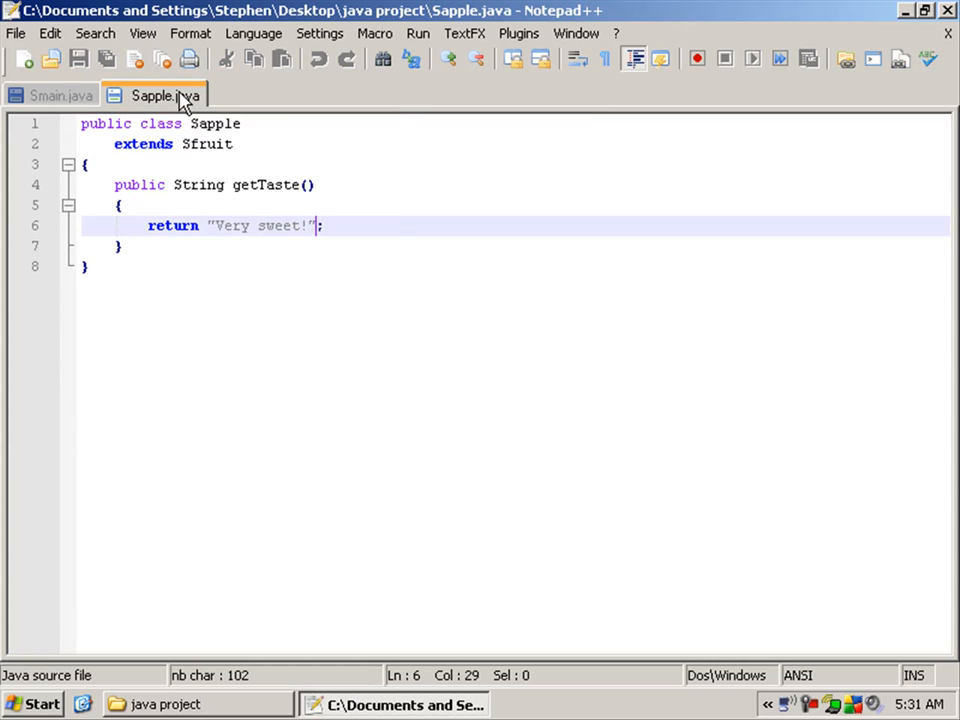
{"action": "left_click", "coordinate": [60, 94]}
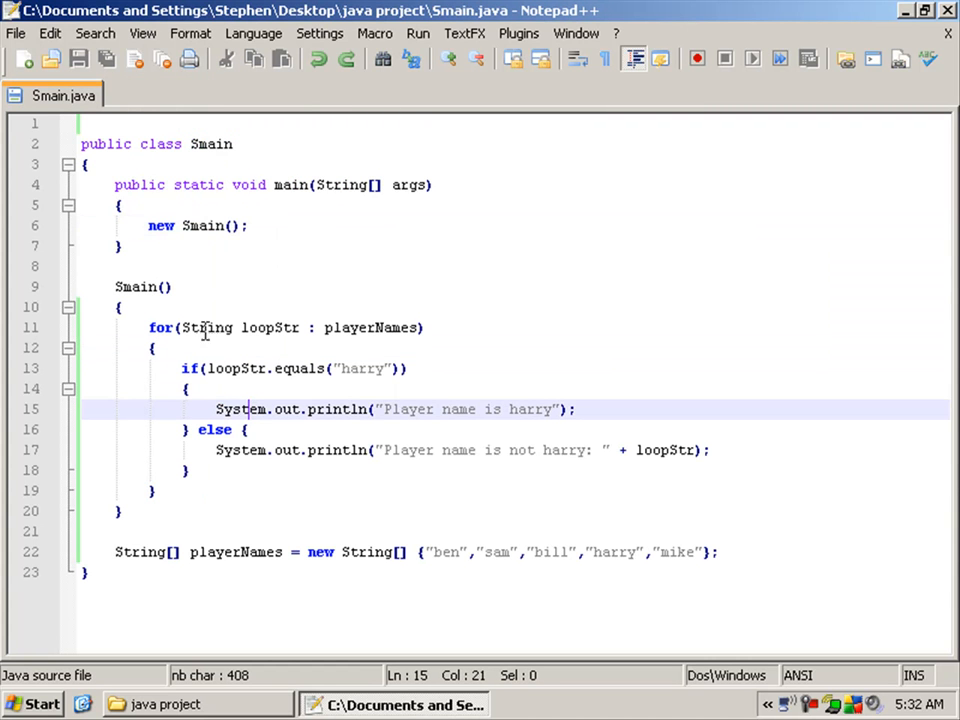
- Review the for-each loop over playerNames, briefly typing 'i = 0;' and highlighting loopStr's uses
{"action": "left_click", "coordinate": [152, 348]}
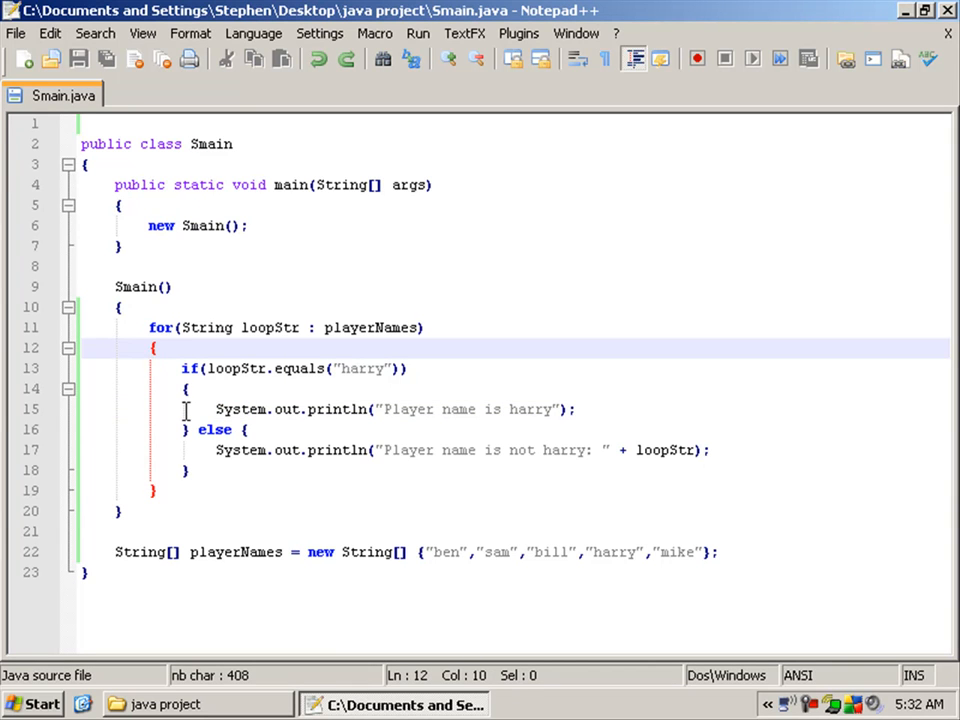
{"action": "mouse_move", "coordinate": [230, 408]}
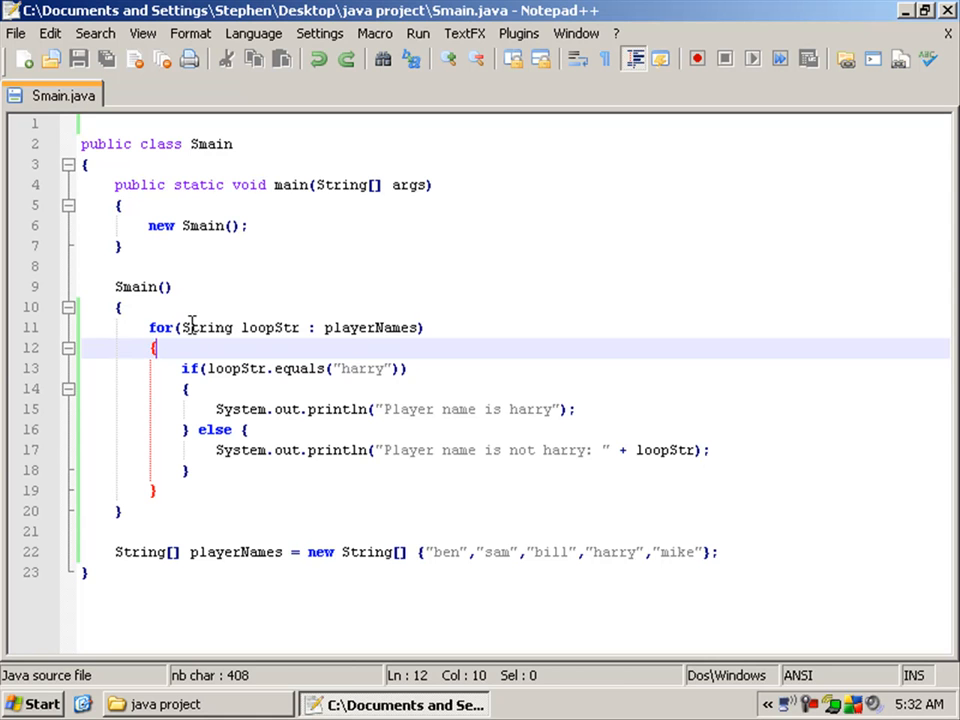
{"action": "double_click", "coordinate": [270, 328]}
{"action": "type", "text": "for(int"}
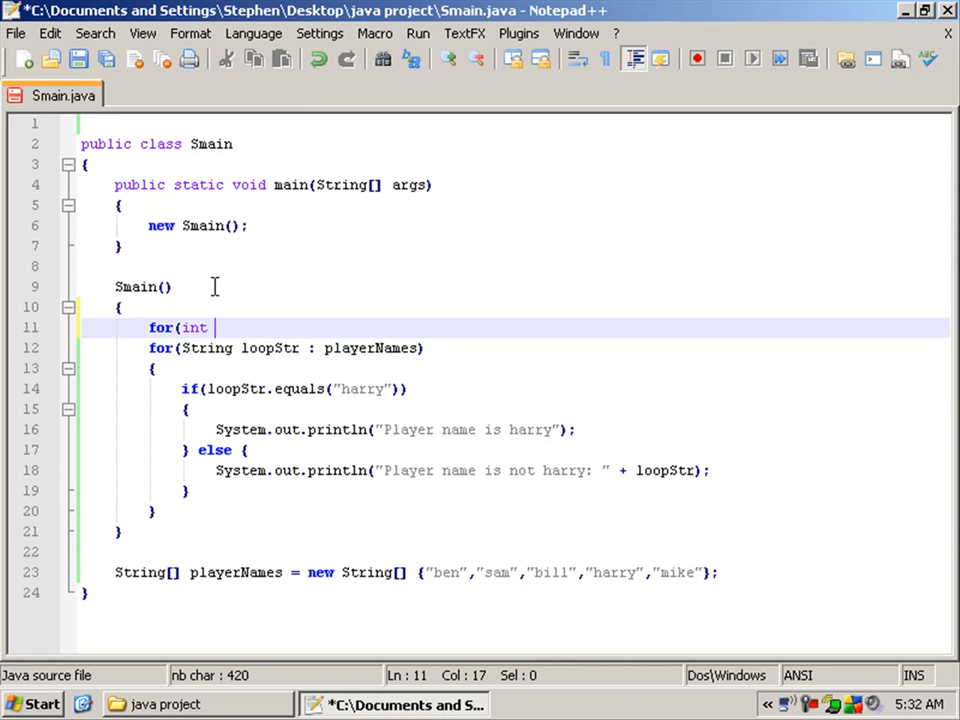
{"action": "type", "text": "i = 0;"}
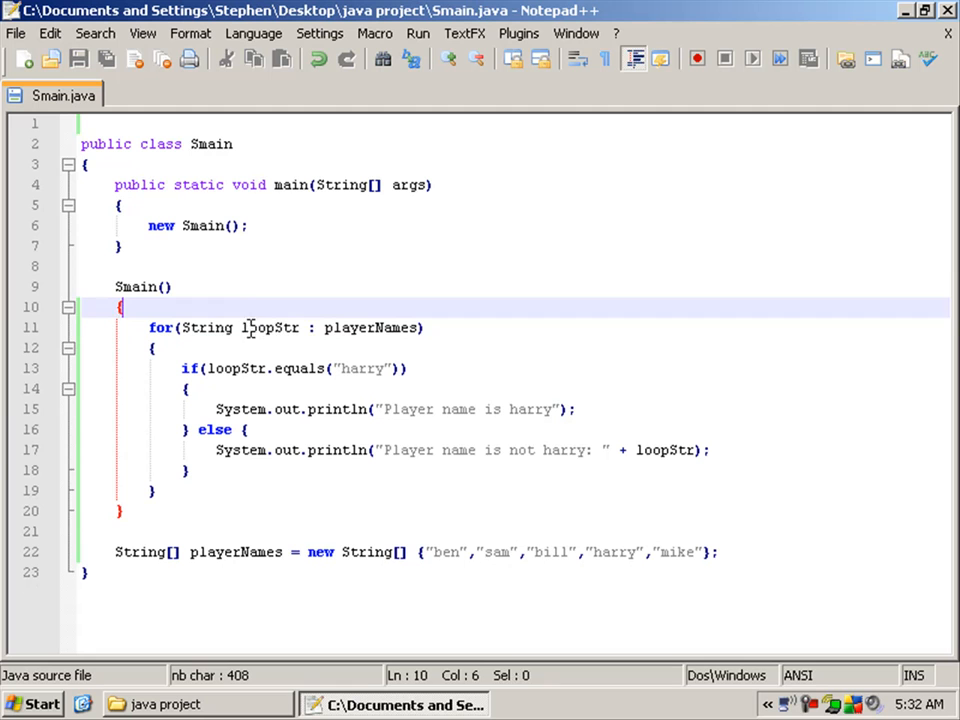
{"action": "double_click", "coordinate": [270, 328]}
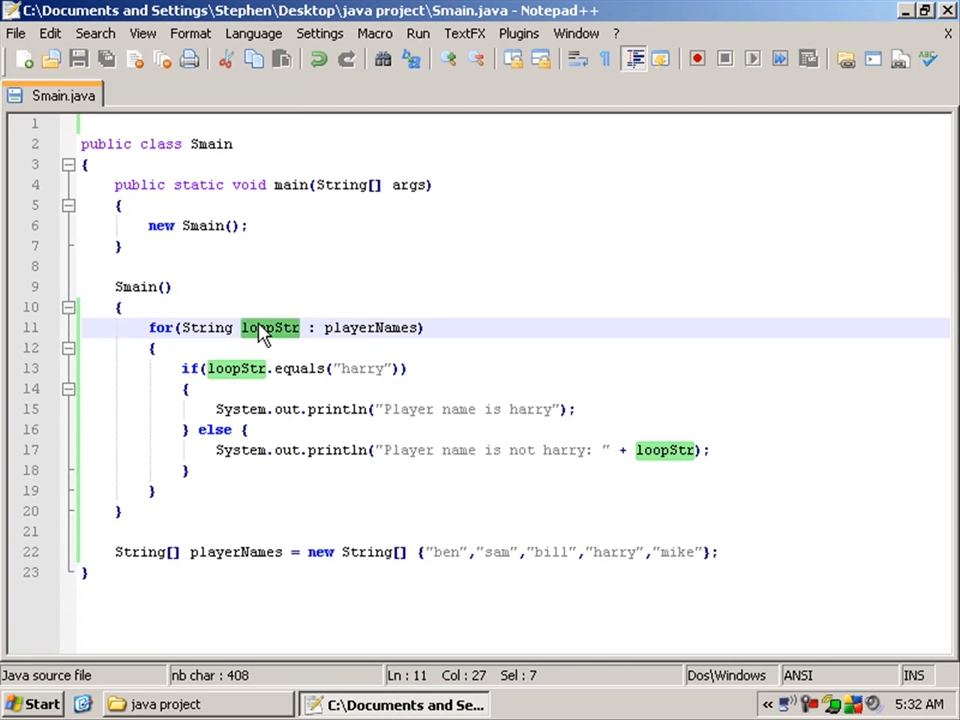
{"action": "mouse_move", "coordinate": [302, 336]}
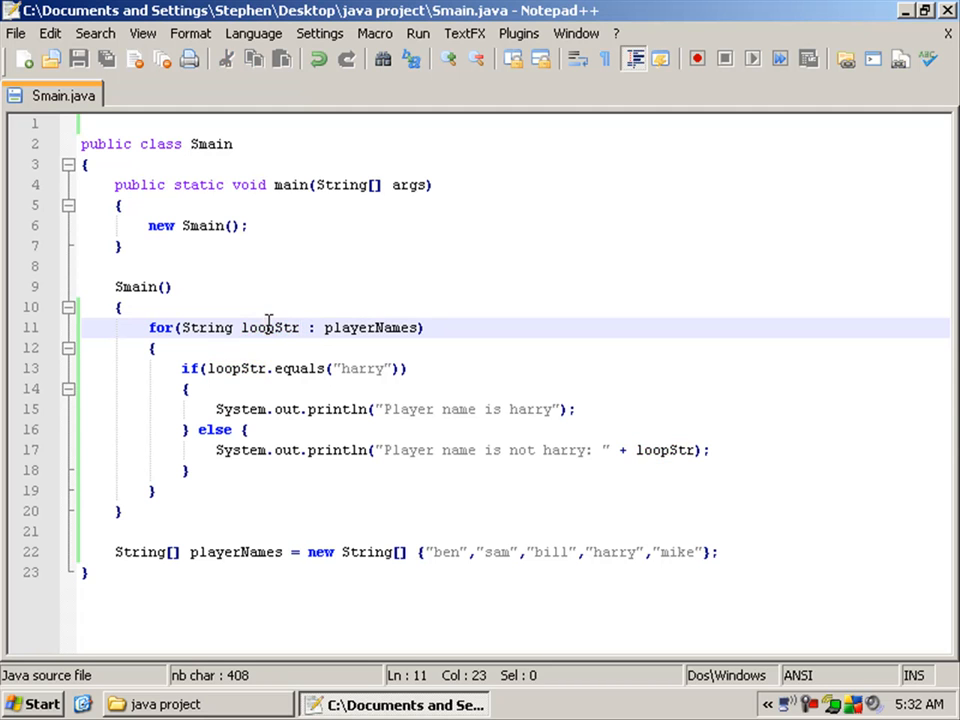
{"action": "double_click", "coordinate": [270, 328]}
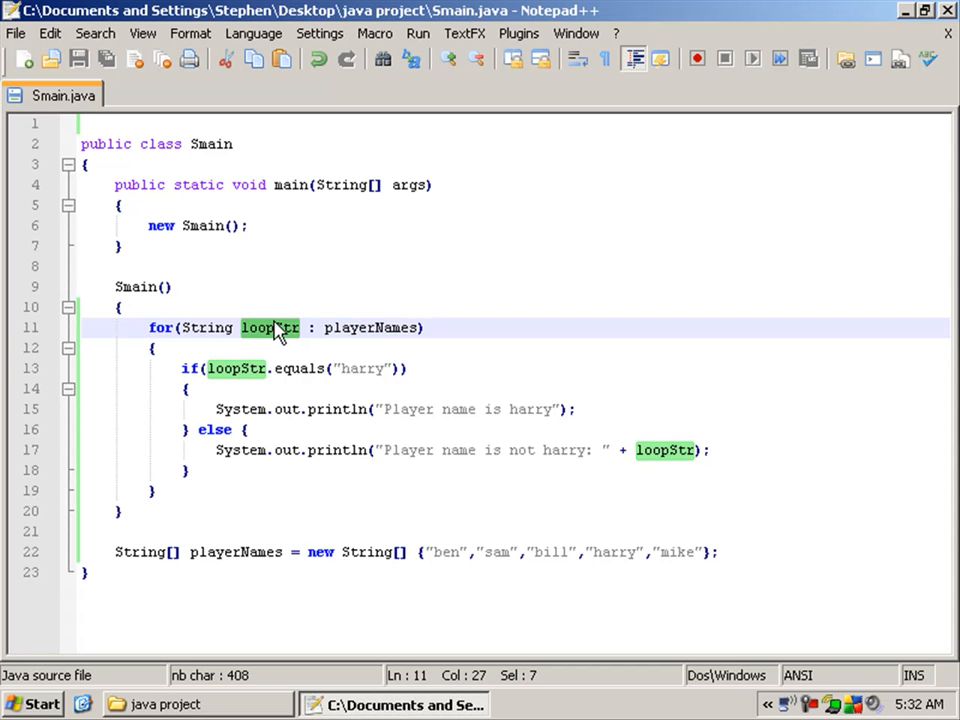
- Type playerNames[0] over loopStr in the loop header and point out the array's names ending with mike
{"action": "type", "text": "playerNames[0]"}
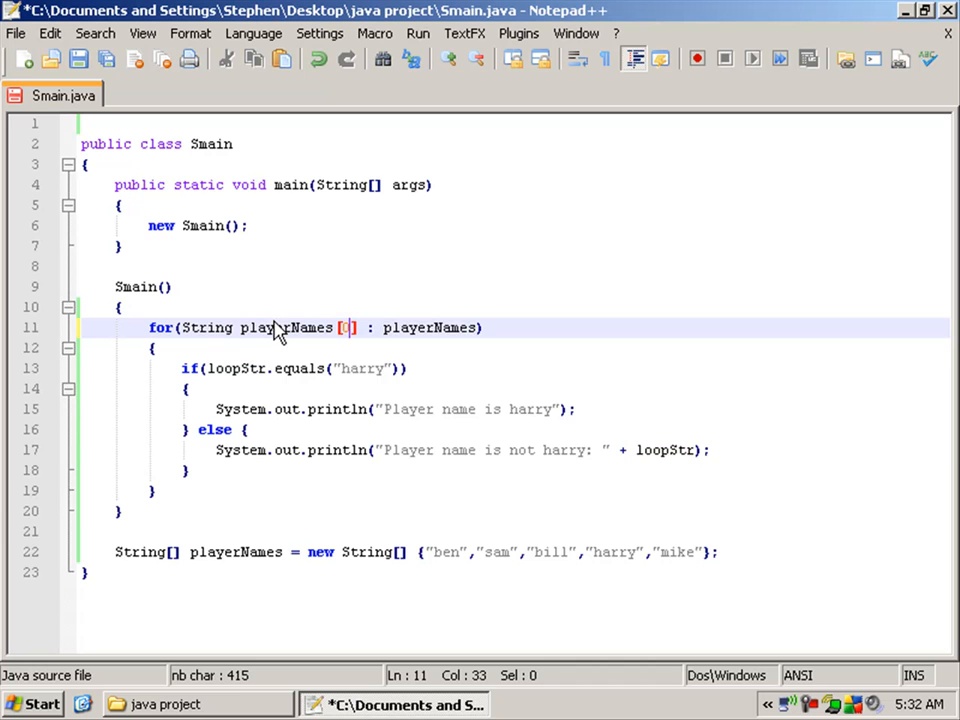
{"action": "type", "text": "2"}
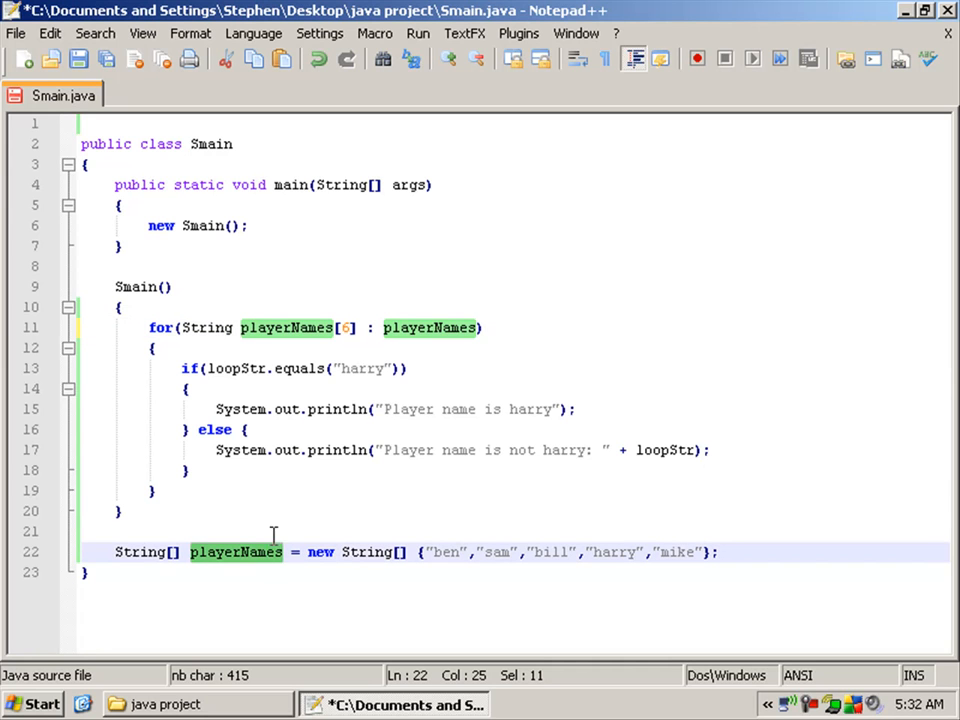
{"action": "mouse_move", "coordinate": [332, 332]}
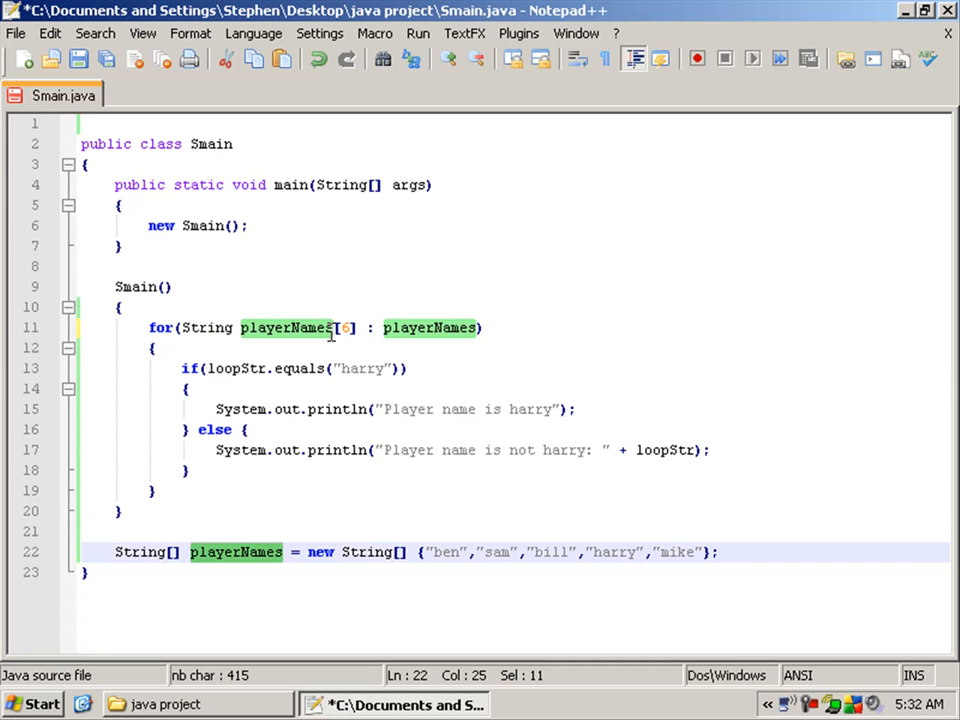
{"action": "left_click", "coordinate": [576, 552]}
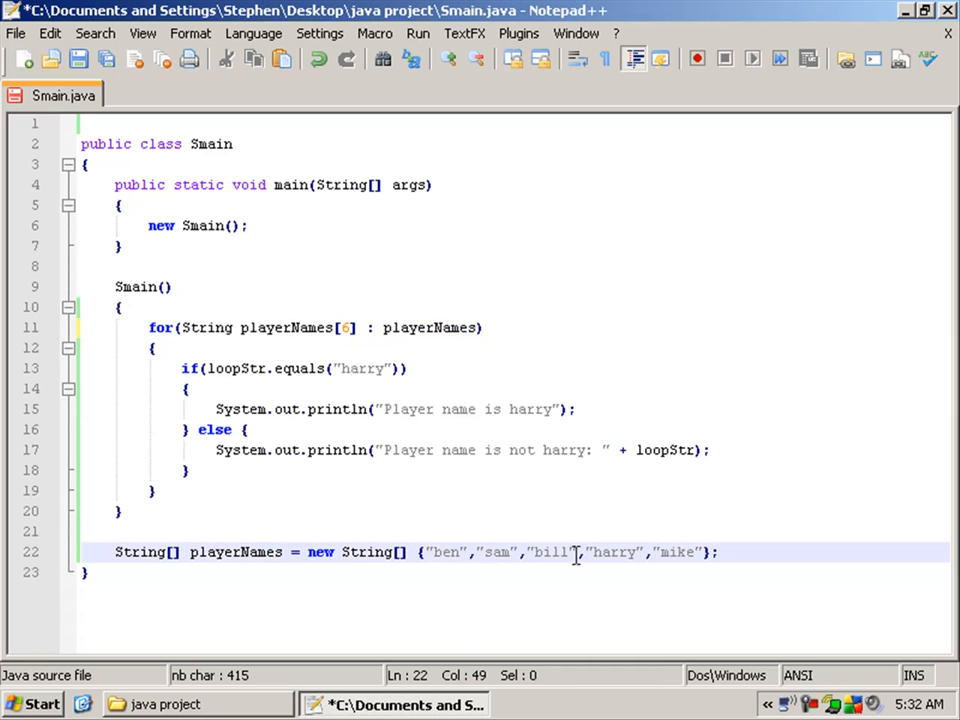
{"action": "left_click", "coordinate": [680, 552]}
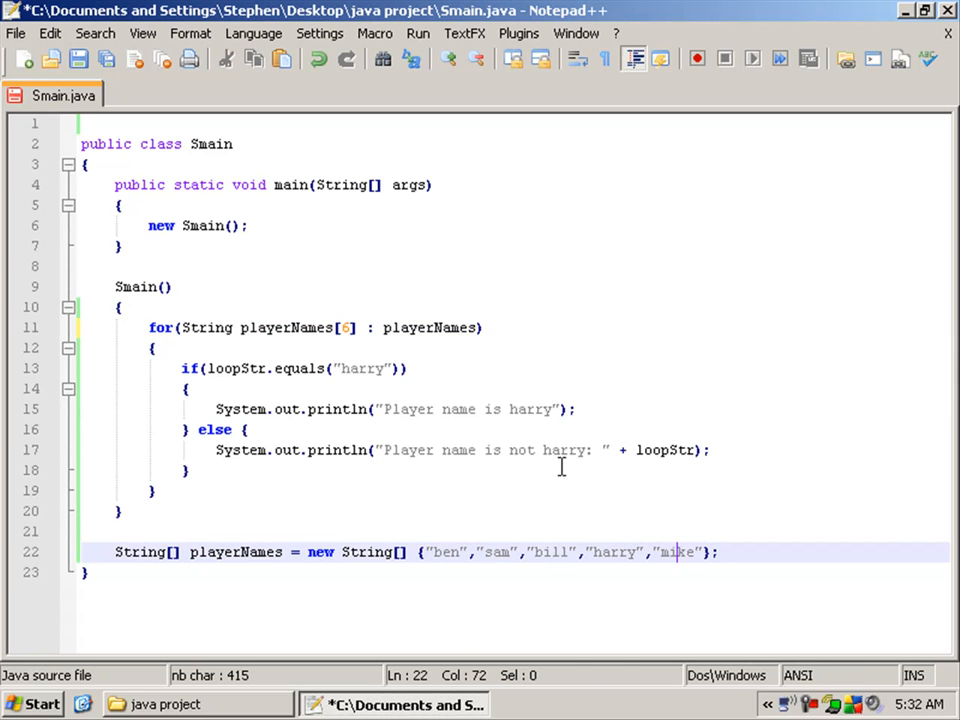
{"action": "mouse_move", "coordinate": [352, 328]}
{"action": "type", "text": "loopSt"}
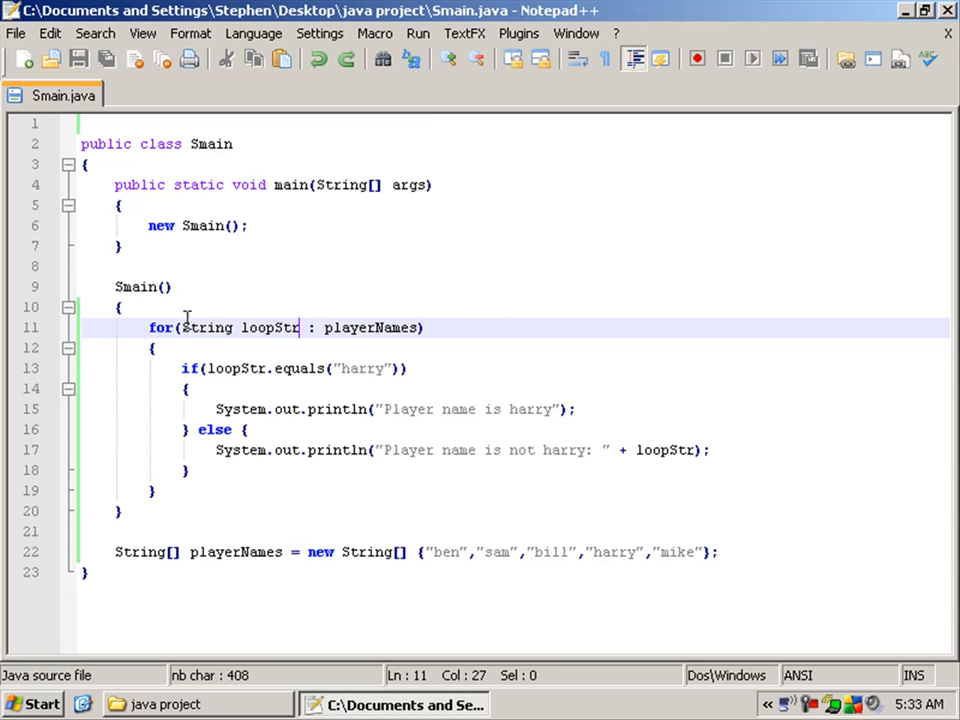
- Restore loopStr as the loop variable and review its use in the harry comparison
{"action": "left_click", "coordinate": [154, 348]}
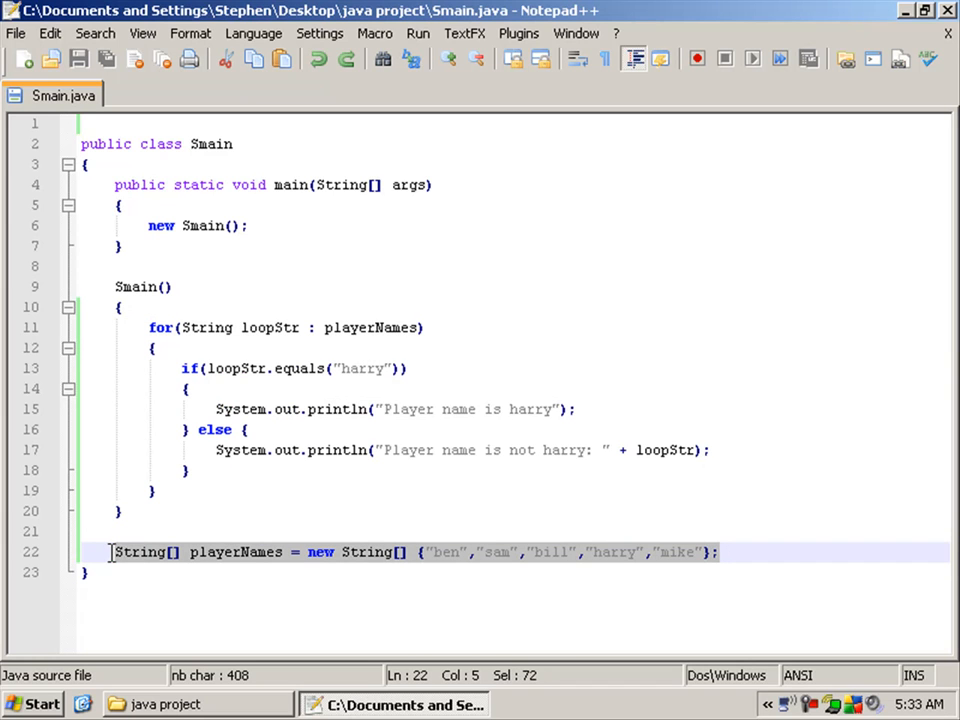
{"action": "mouse_move", "coordinate": [264, 328]}
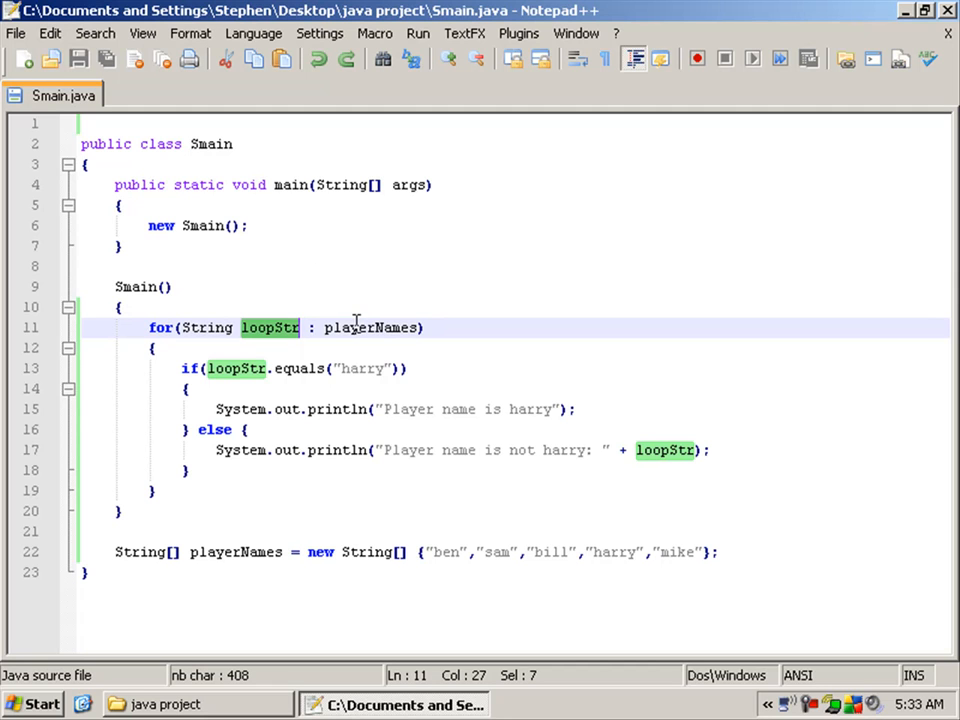
{"action": "double_click", "coordinate": [372, 328]}
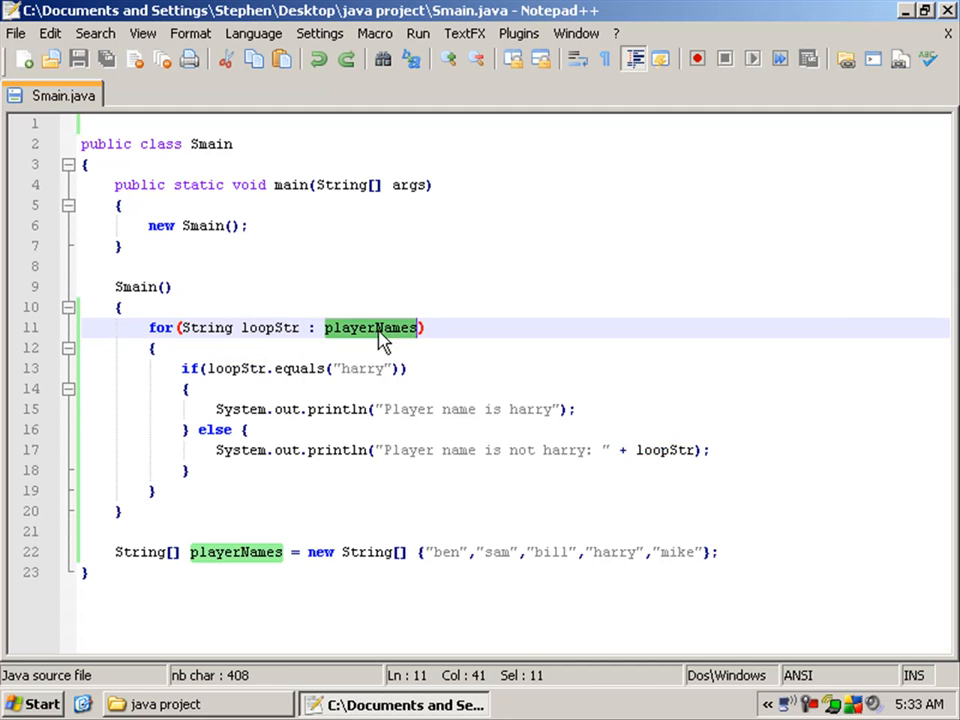
{"action": "double_click", "coordinate": [270, 328]}
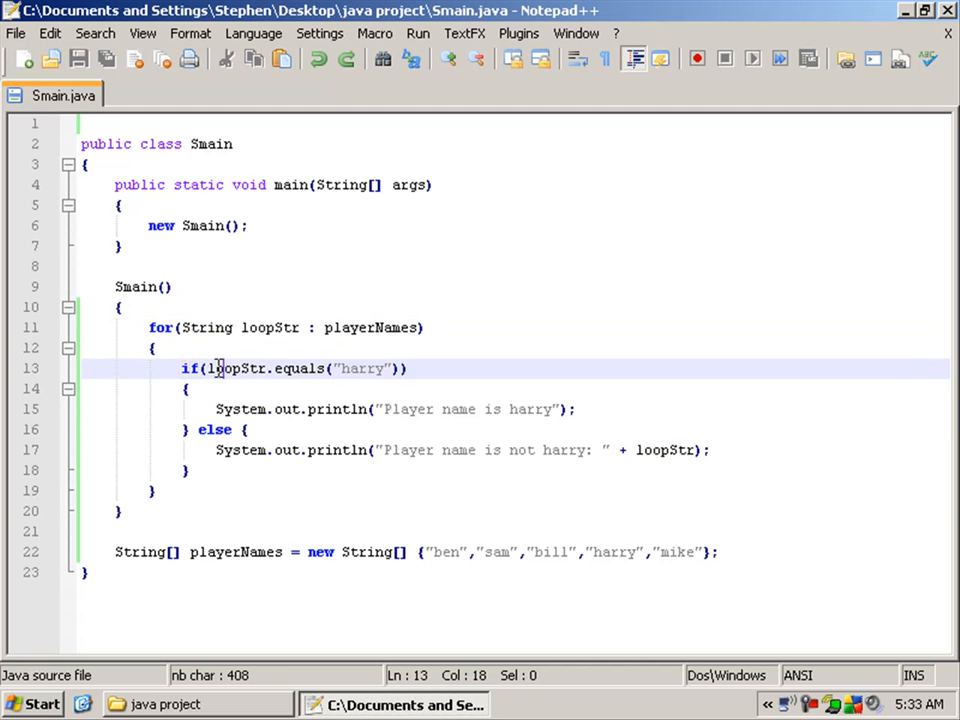
{"action": "double_click", "coordinate": [236, 368]}
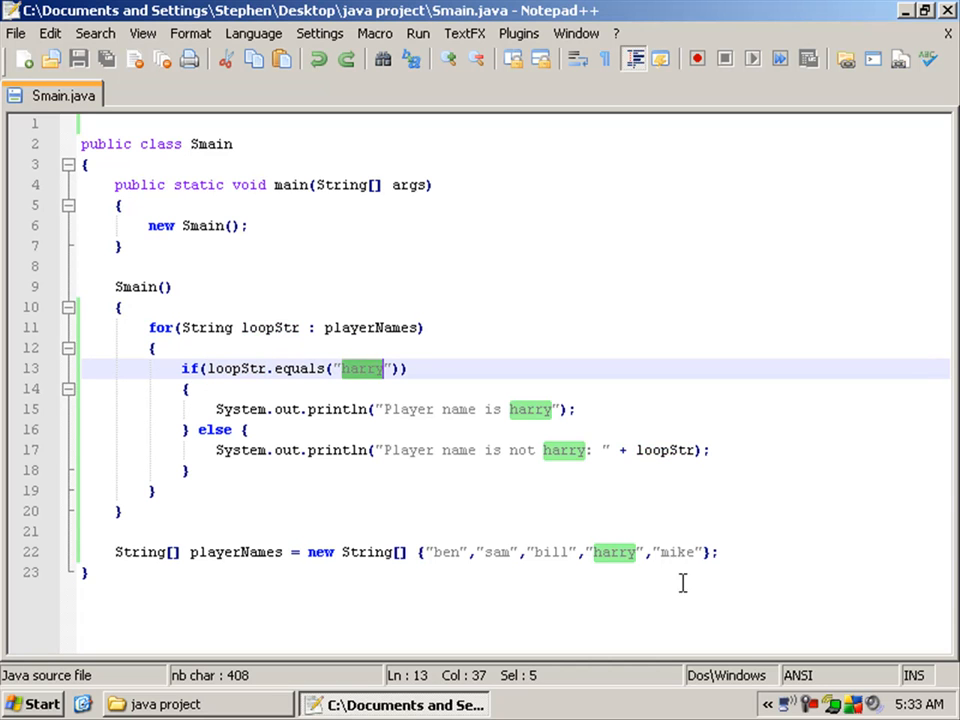
{"action": "mouse_move", "coordinate": [210, 408]}
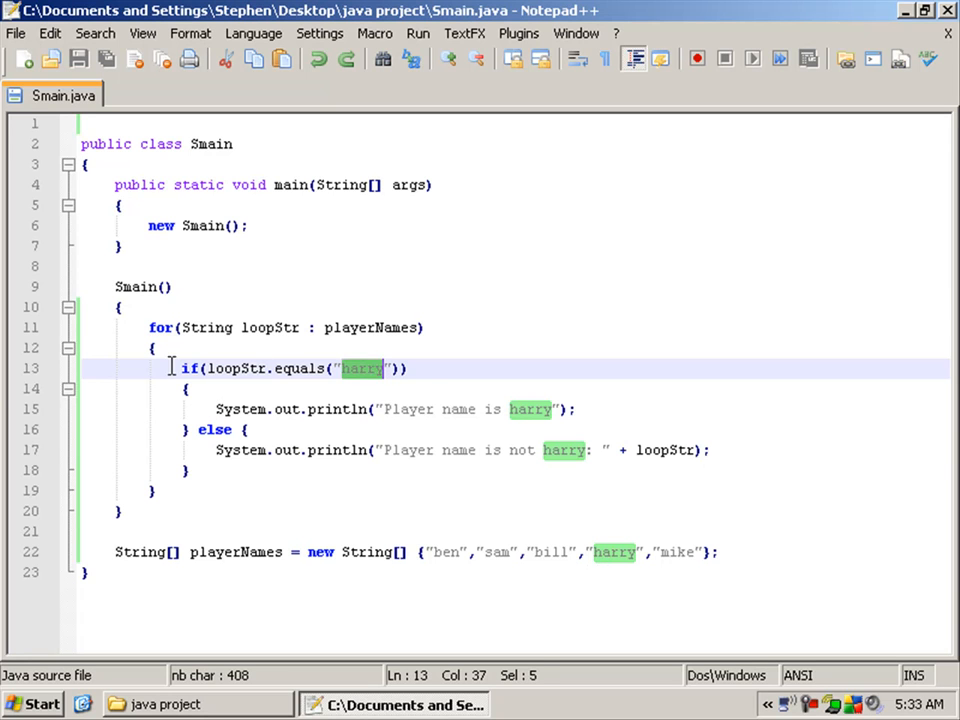
- Bring up the java project folder with its build and run scripts
{"action": "left_click", "coordinate": [210, 408]}
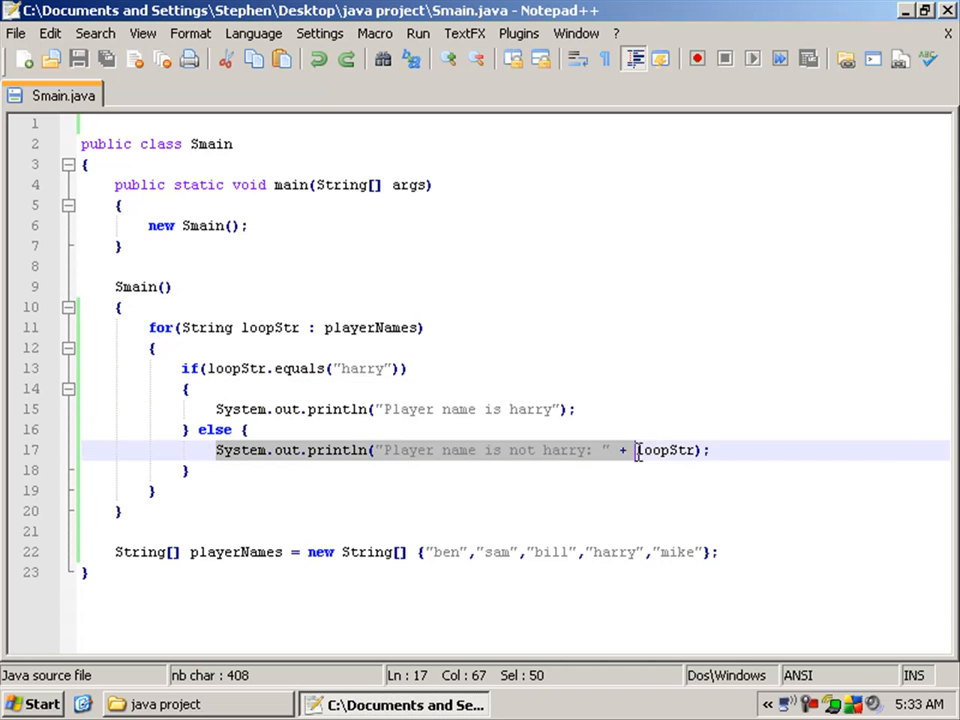
{"action": "double_click", "coordinate": [664, 450]}
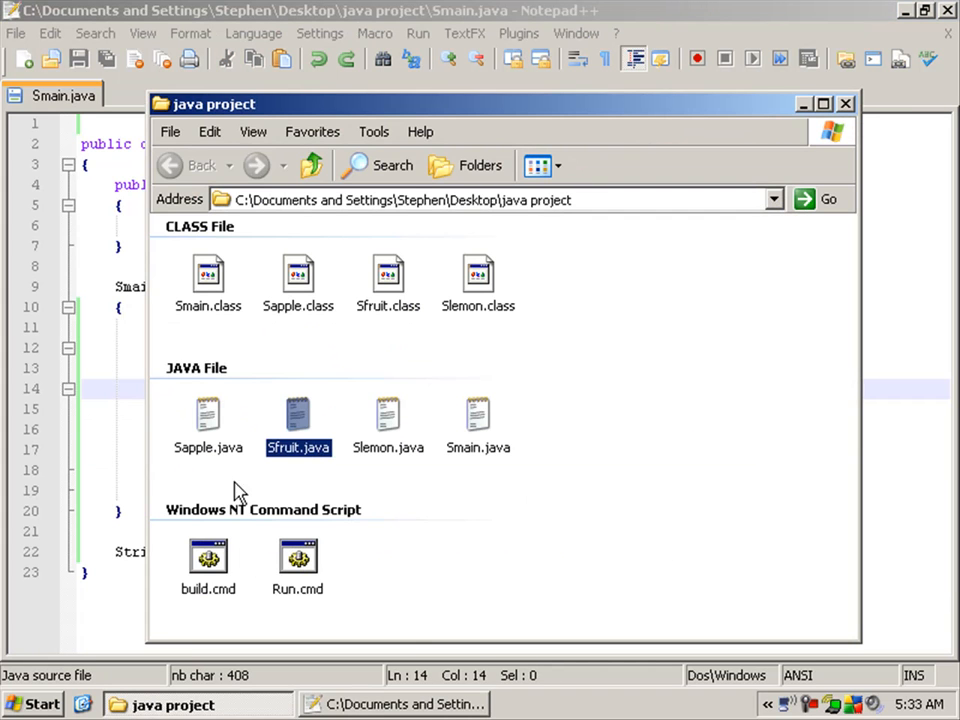
- Run Run.cmd so cmd.exe reports which of ben, sam, bill, mike and harry is harry
{"action": "double_click", "coordinate": [208, 560]}
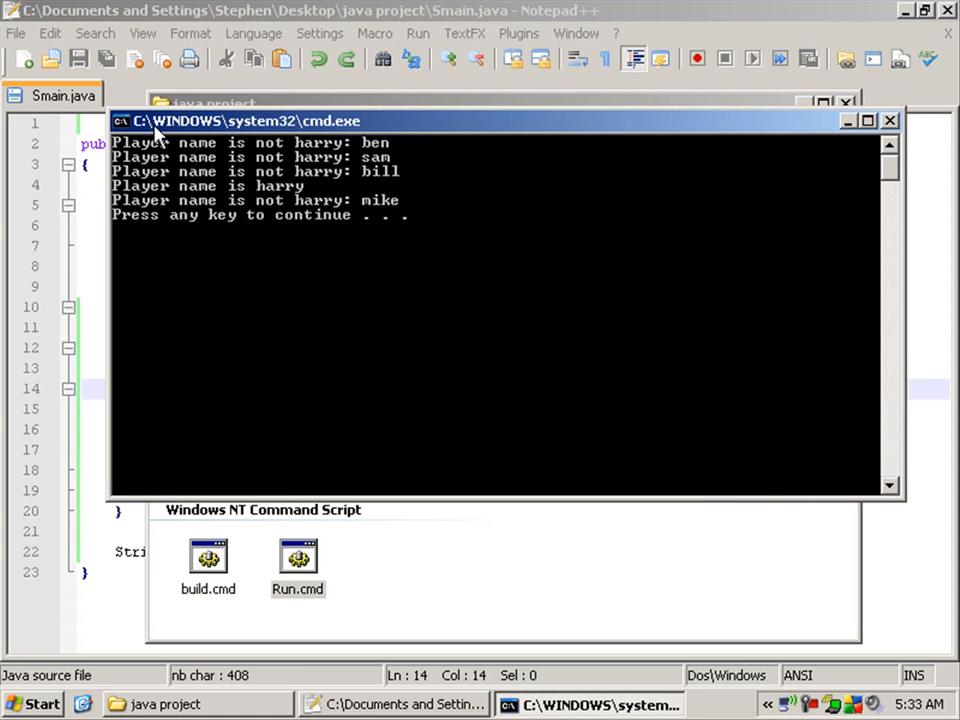
{"action": "left_click_drag", "start_coordinate": [250, 120], "coordinate": [250, 70]}
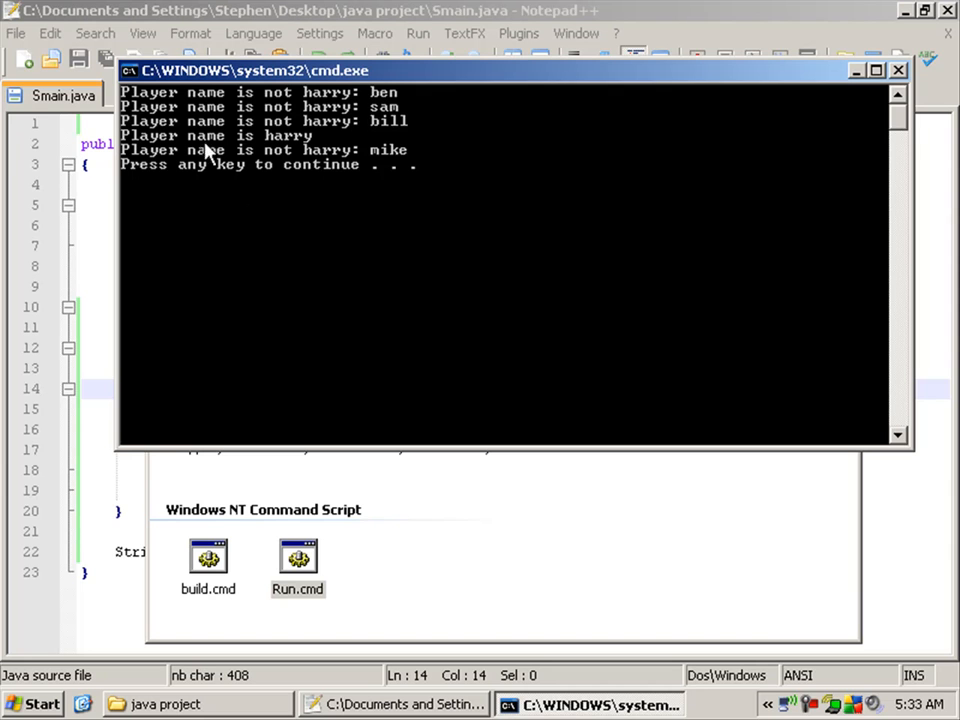
{"action": "mouse_move", "coordinate": [398, 118]}
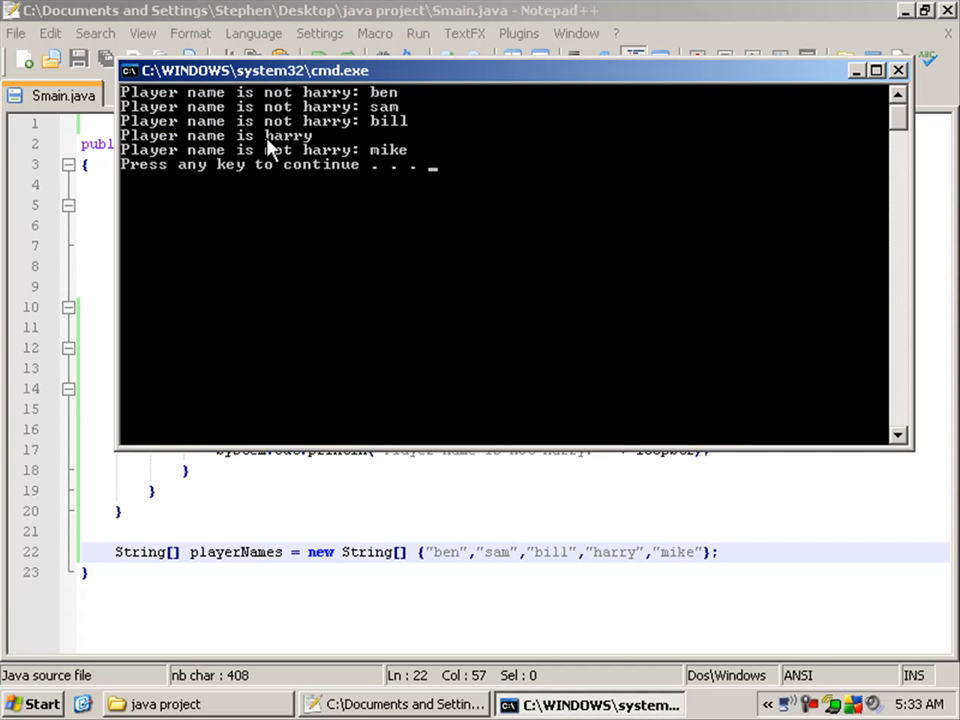
{"action": "mouse_move", "coordinate": [396, 160]}
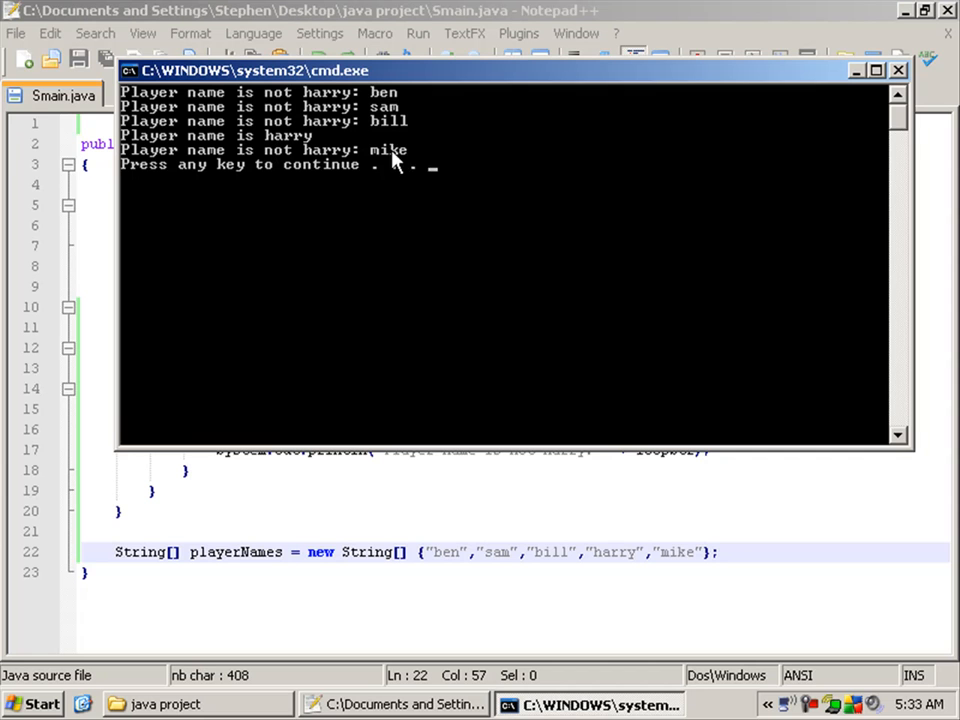
{"action": "mouse_move", "coordinate": [358, 212]}
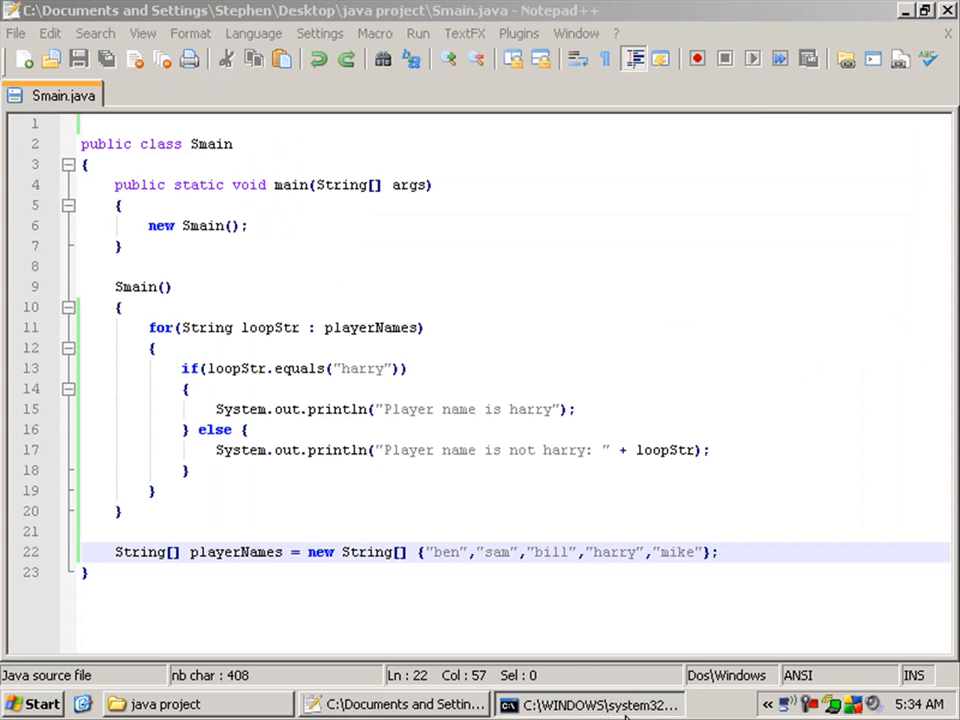
- Review the for loop block's braces, header variable and playerNames array in Smain.java
{"action": "left_click", "coordinate": [330, 450]}
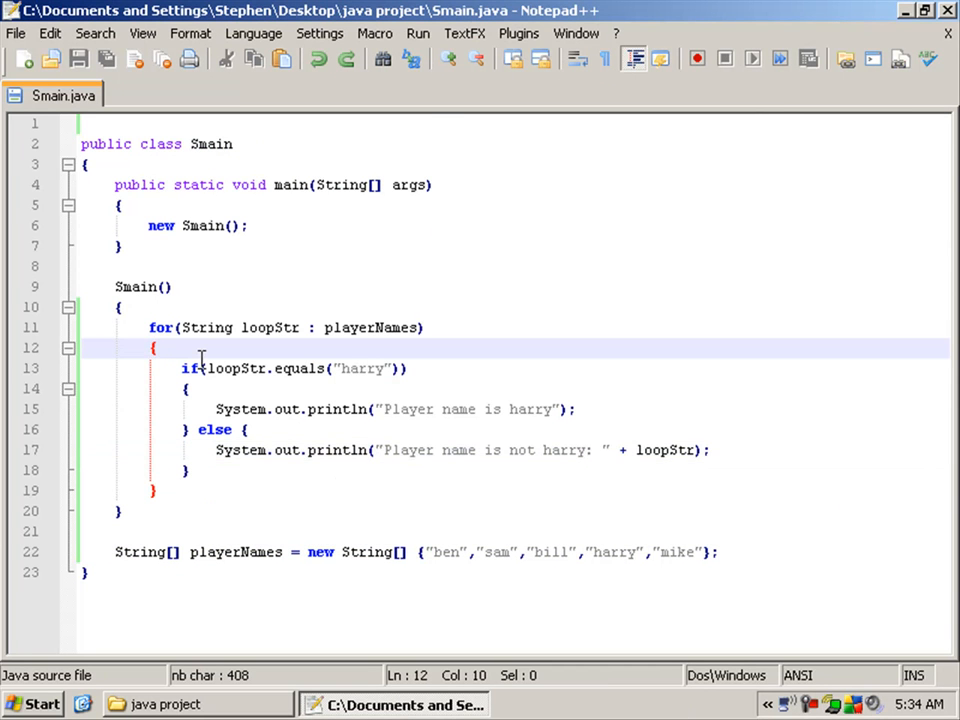
{"action": "left_click", "coordinate": [188, 470]}
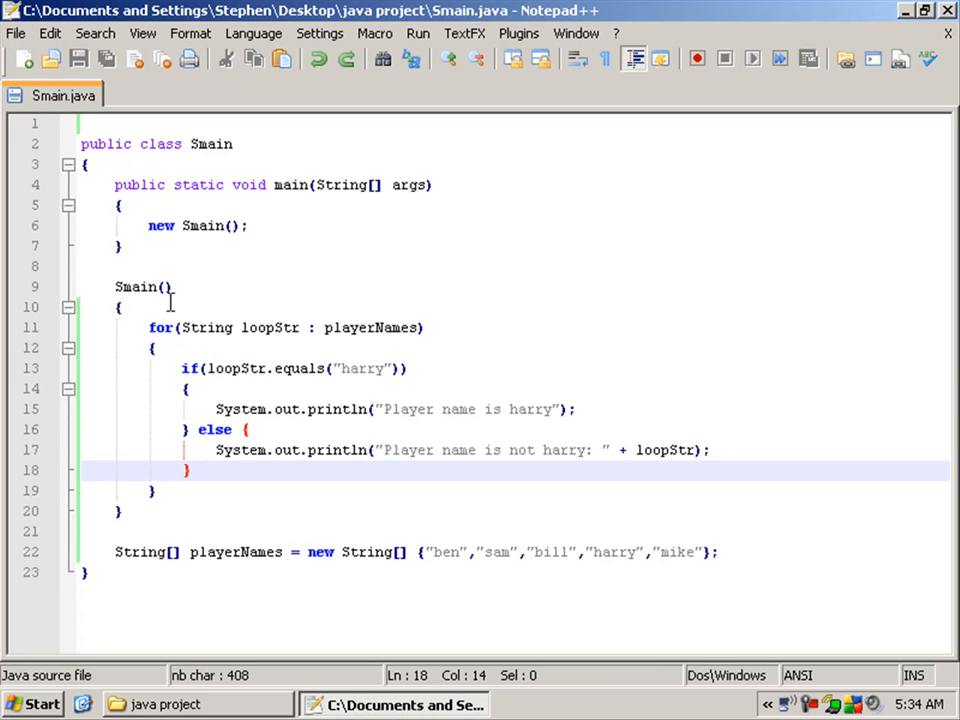
{"action": "left_click", "coordinate": [156, 348]}
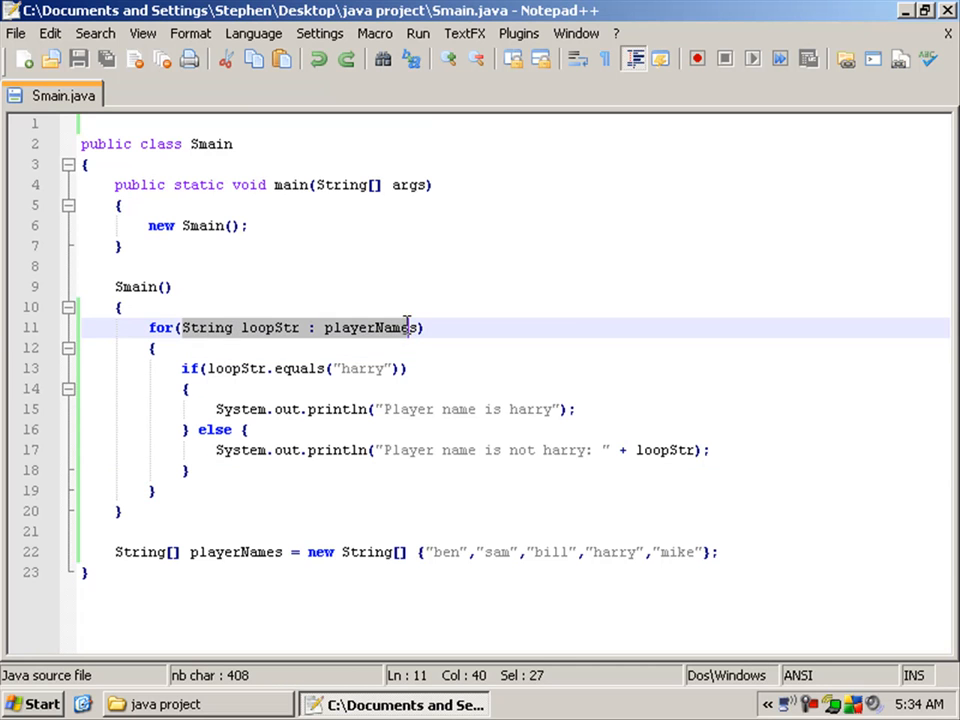
{"action": "left_click", "coordinate": [268, 328]}
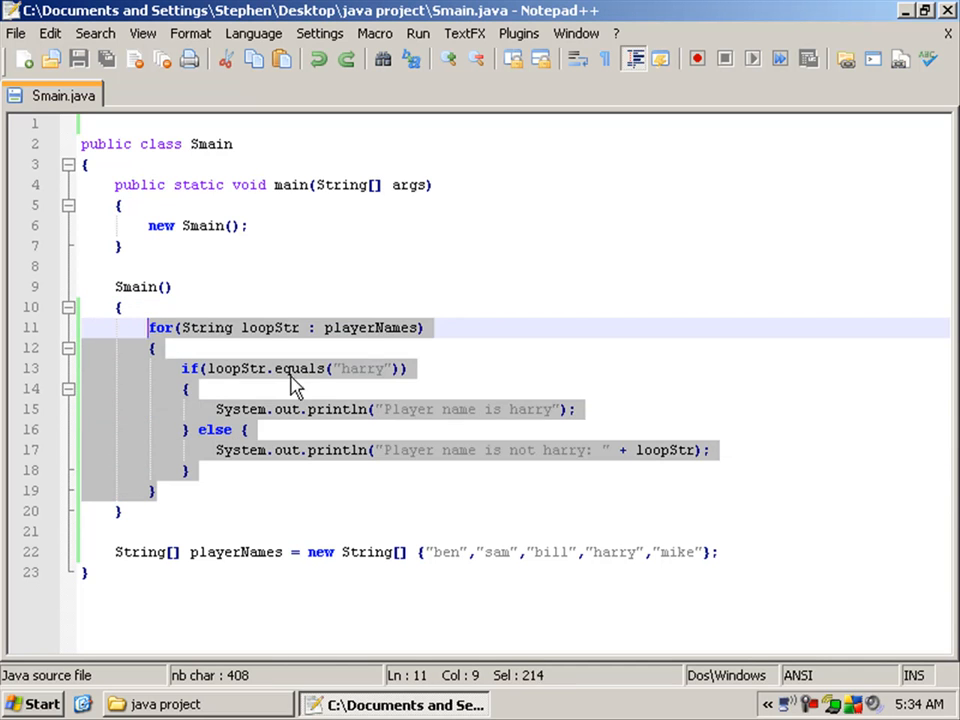
{"action": "double_click", "coordinate": [372, 328]}
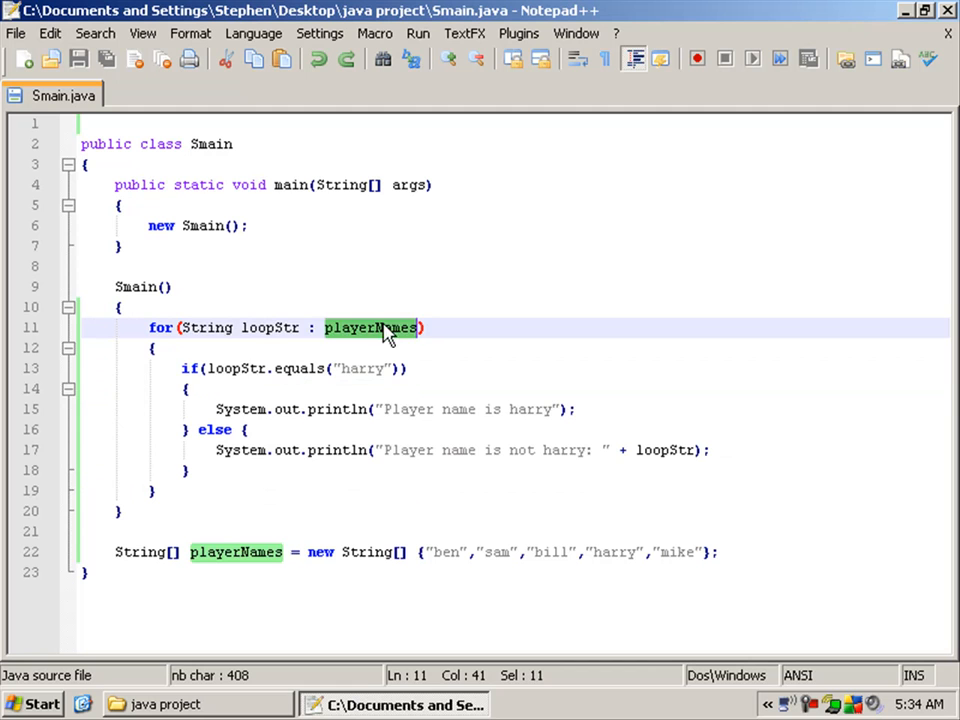
{"action": "left_click", "coordinate": [300, 450]}
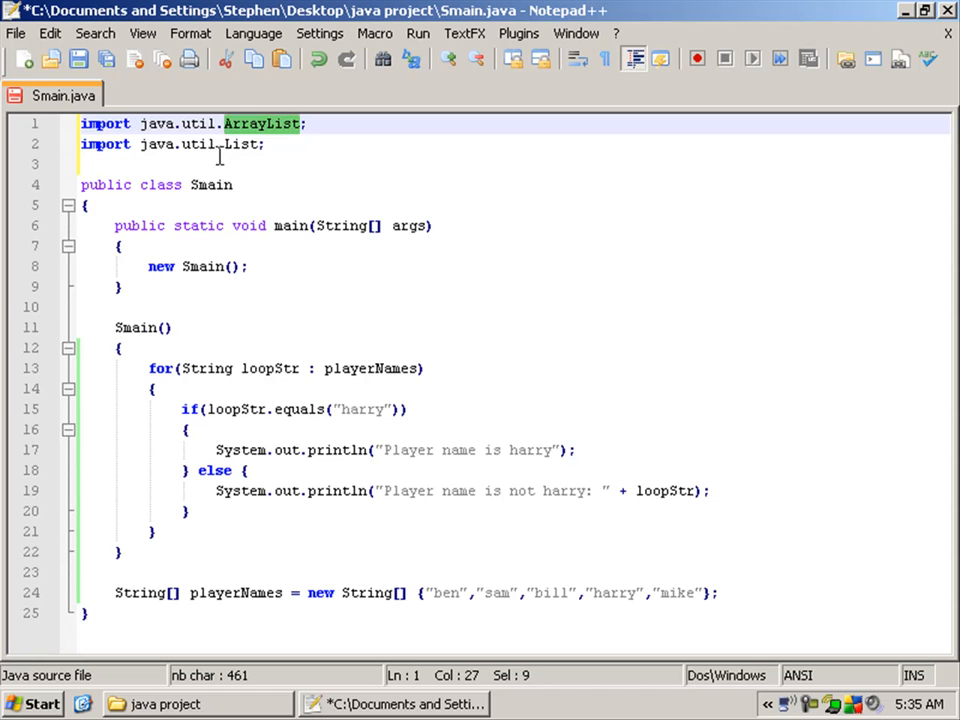
- Add import java.util.ArrayList; and replace the loop with List<Sfruit> fruit = new ArrayList<Sfruit>();
{"action": "double_click", "coordinate": [200, 144]}
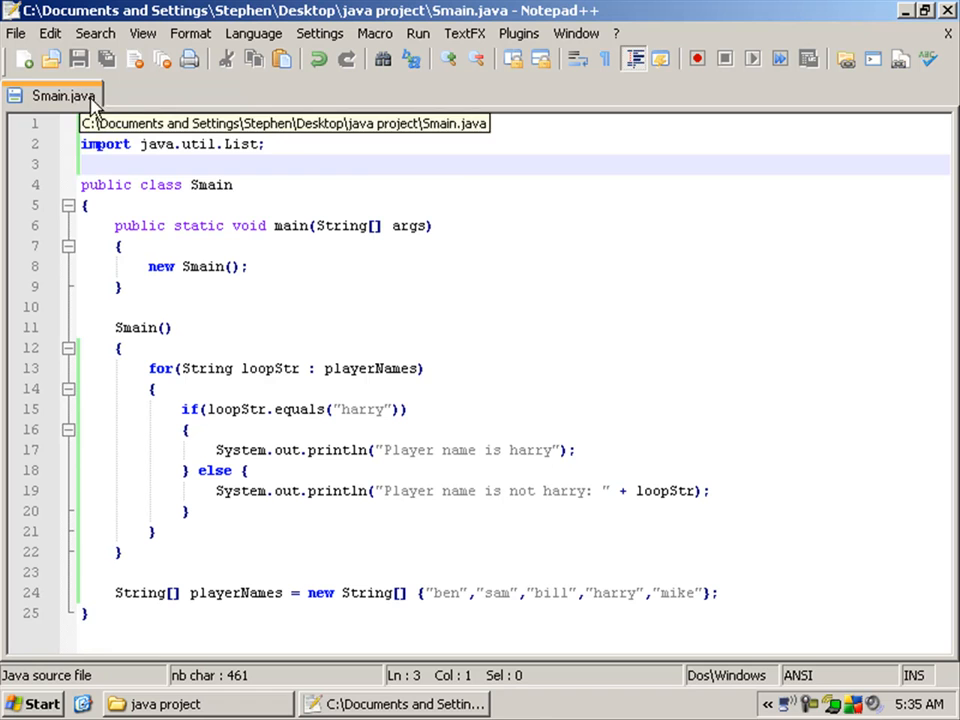
{"action": "type", "text": "import java.util.ArrayList;"}
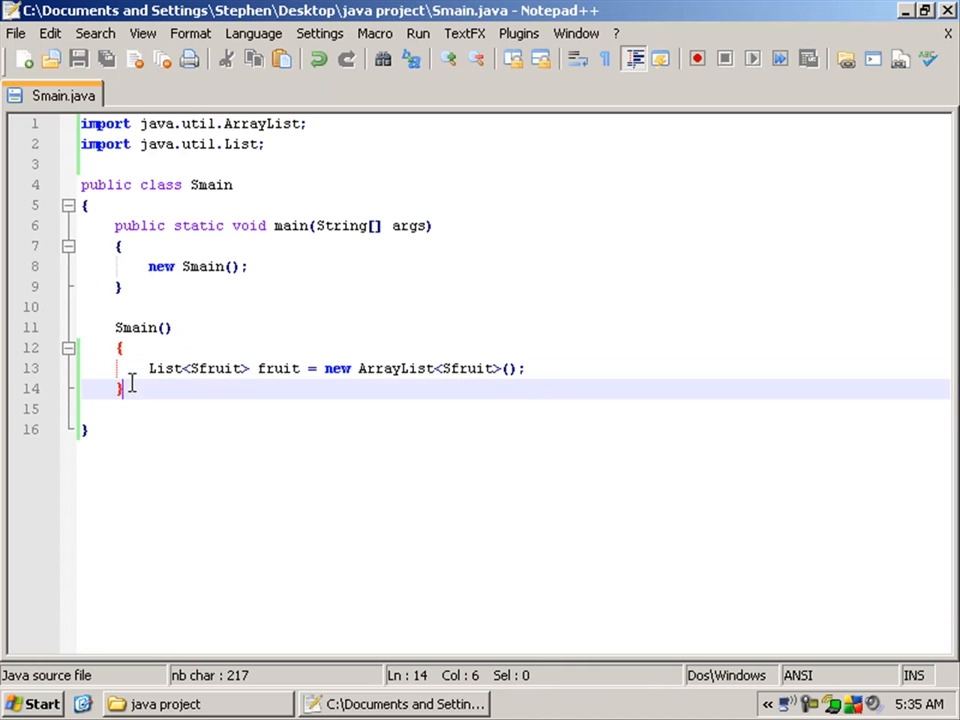
{"action": "double_click", "coordinate": [216, 368]}
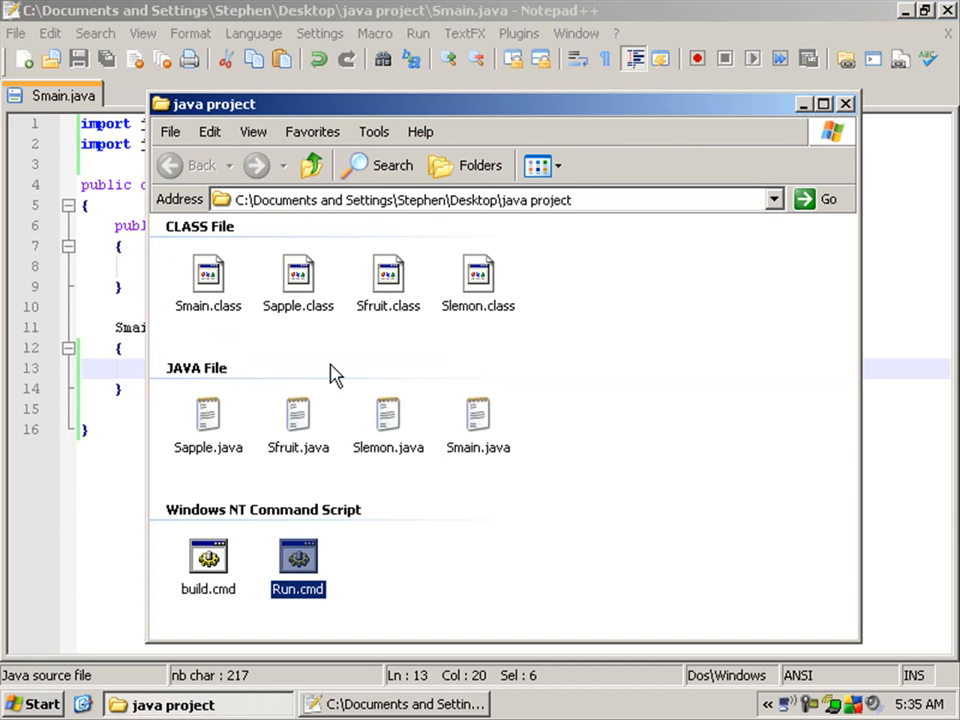
- Check Sapple and Slemon in Explorer and add fruit.add(new Sapple()); and fruit.add(new Slemon());
{"action": "left_click", "coordinate": [296, 420]}
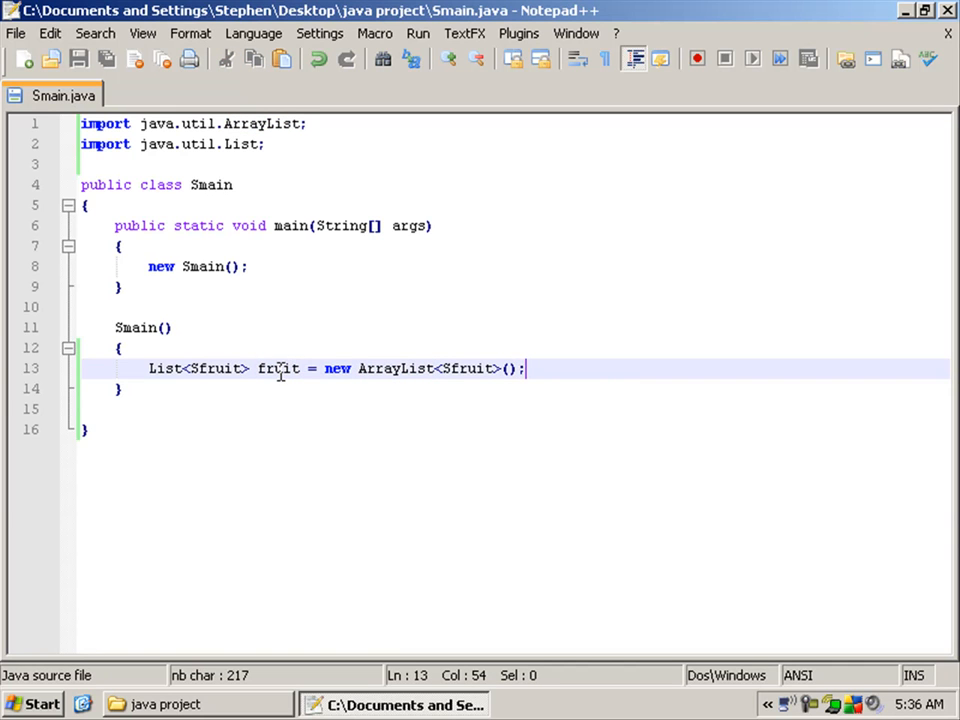
{"action": "double_click", "coordinate": [280, 368]}
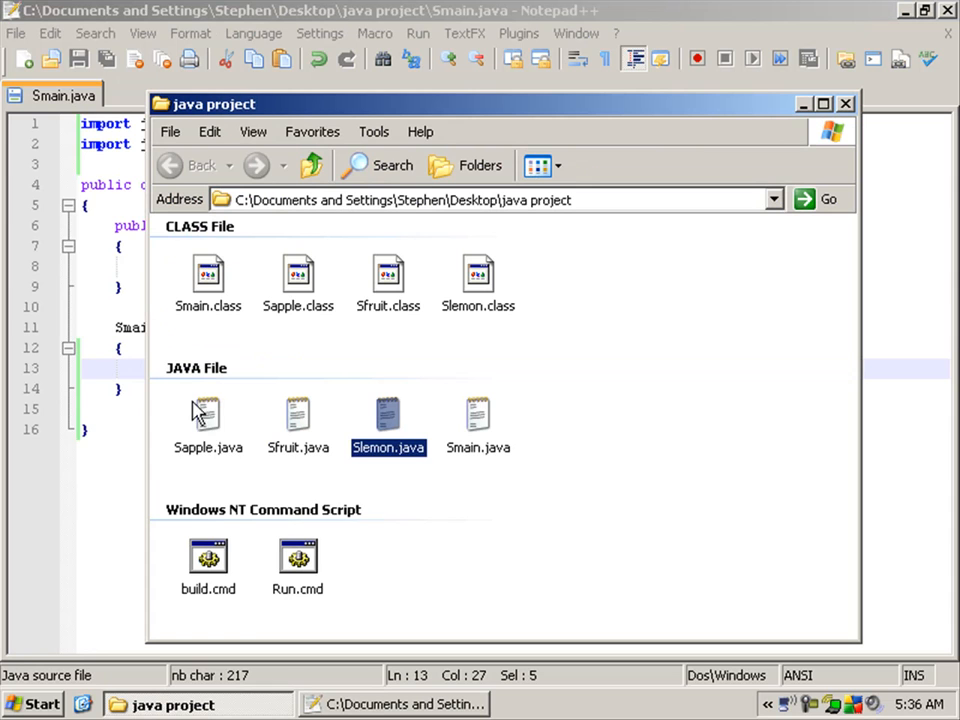
{"action": "left_click", "coordinate": [208, 410]}
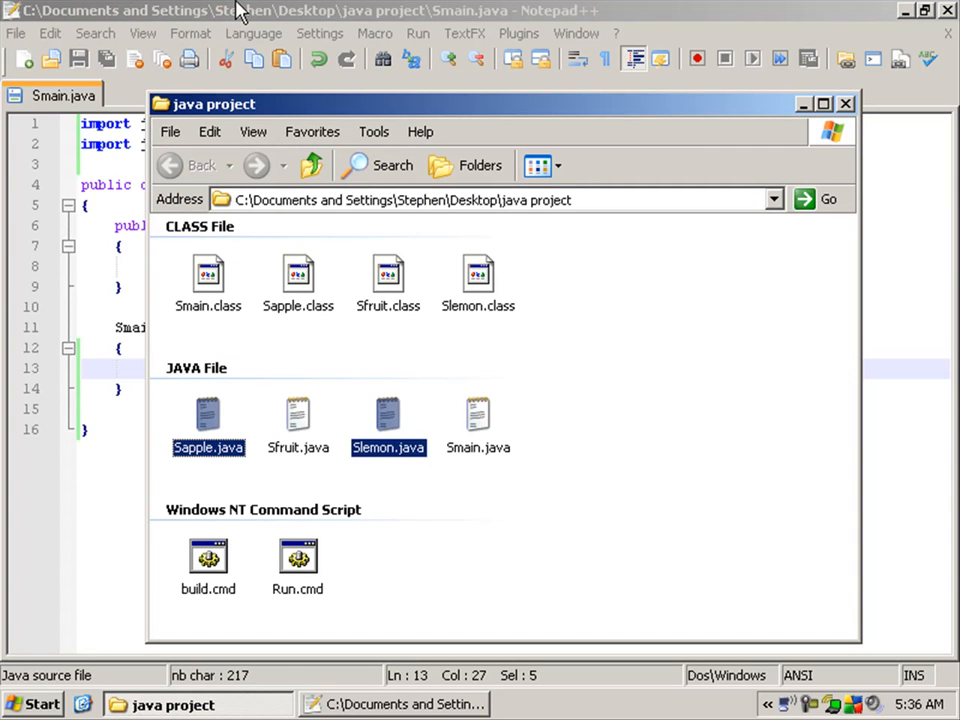
{"action": "left_click", "coordinate": [296, 414]}
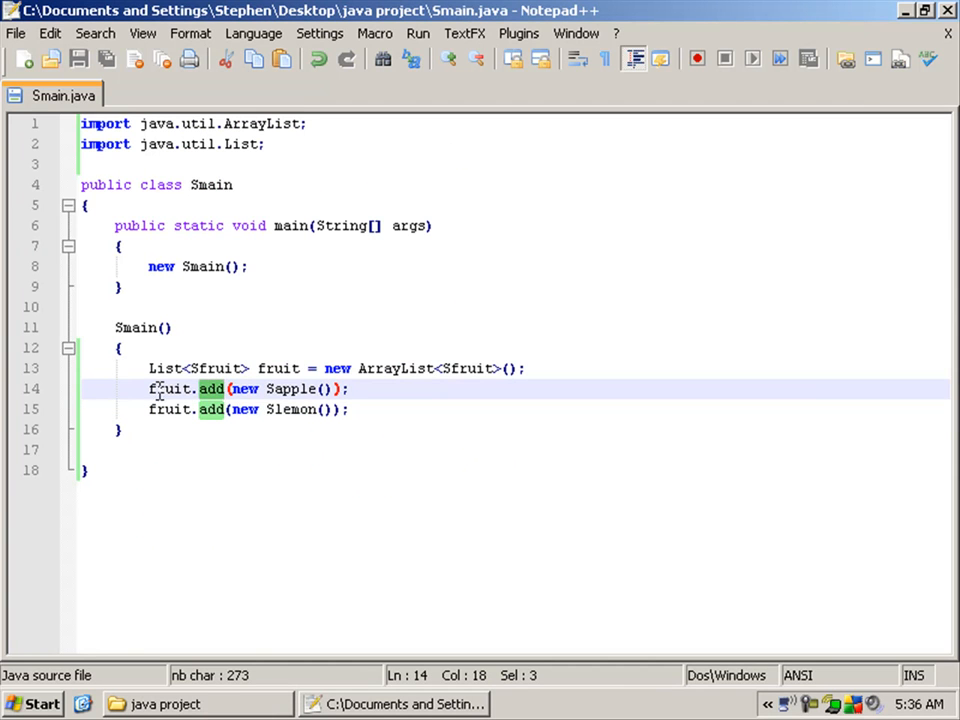
{"action": "left_click", "coordinate": [258, 388]}
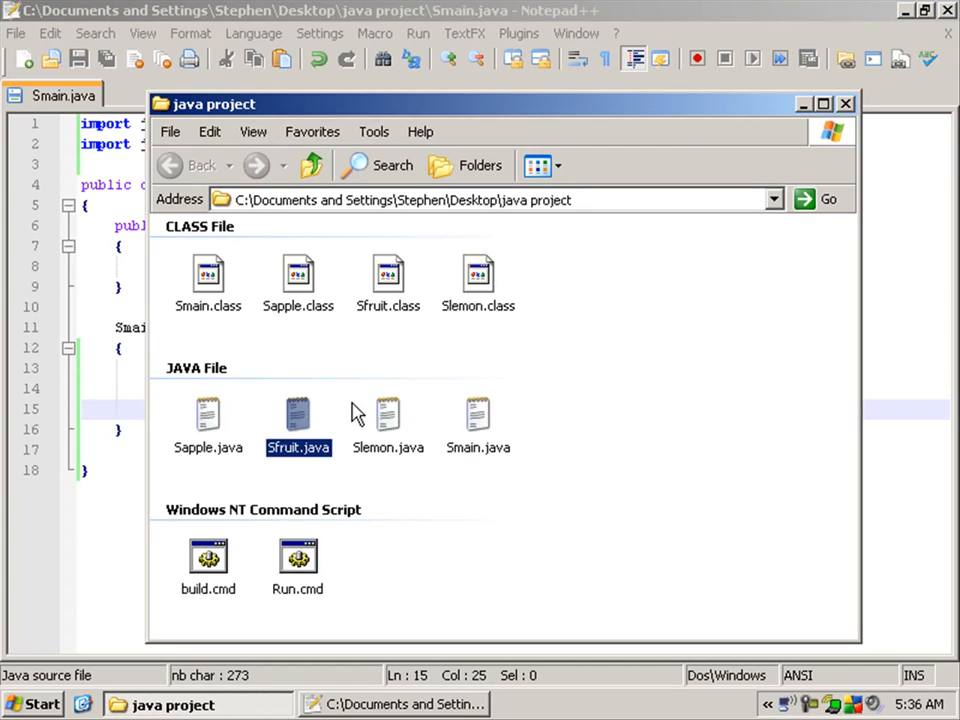
- Check Slemon.java's getTaste and Sfruit superclass, then return to Smain for the for-each loop
{"action": "double_click", "coordinate": [388, 414]}
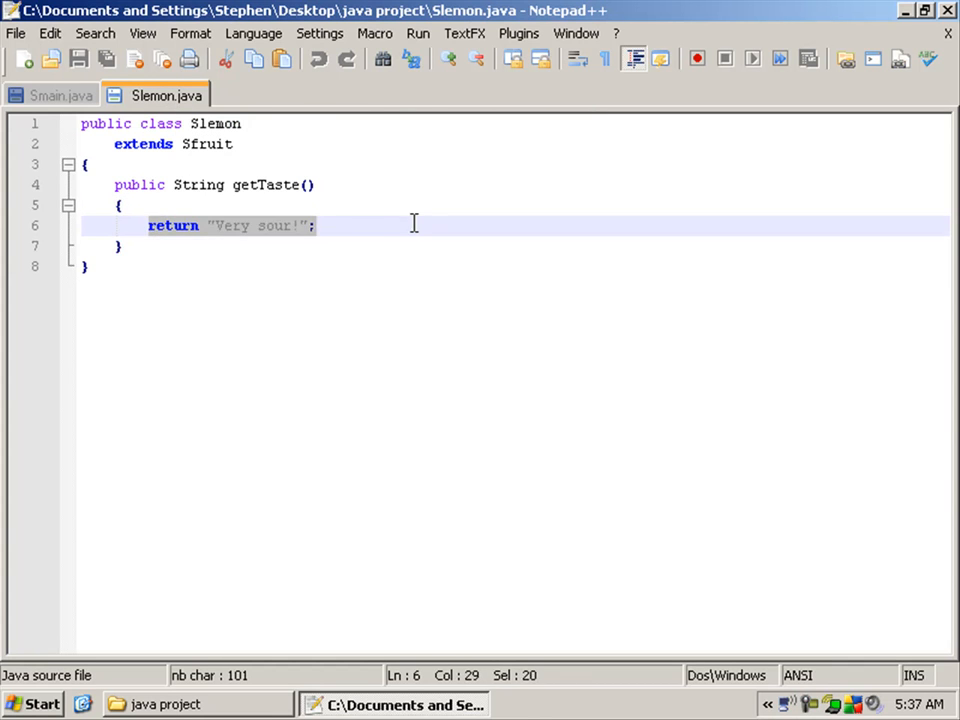
{"action": "double_click", "coordinate": [206, 144]}
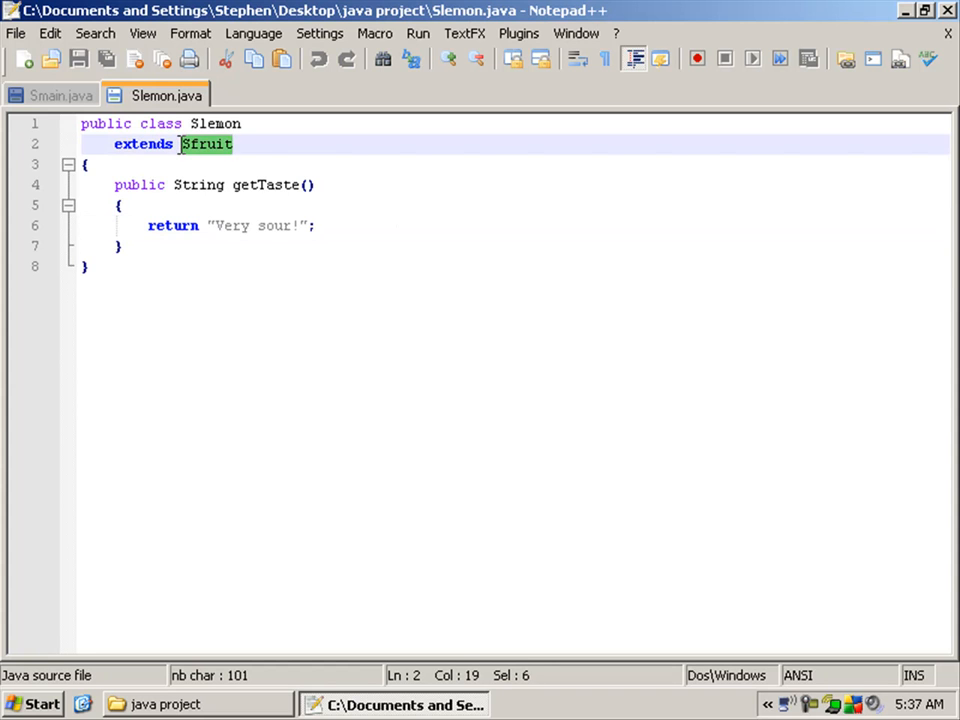
{"action": "left_click", "coordinate": [56, 94]}
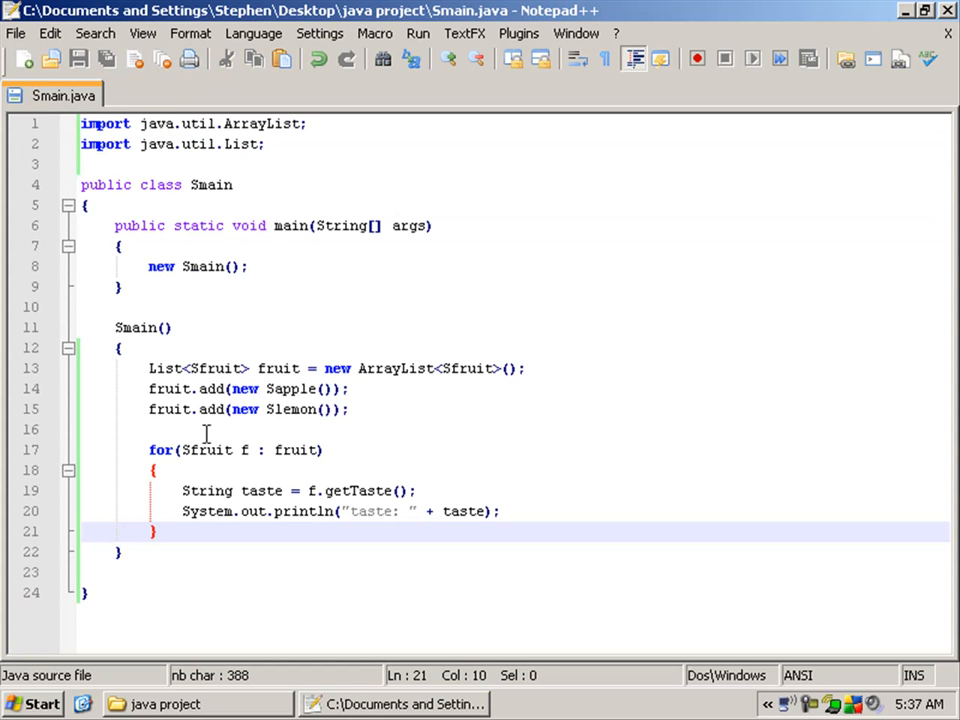
- Highlight every use of fruit in Smain, then bring the java project folder forward
{"action": "left_click", "coordinate": [244, 448]}
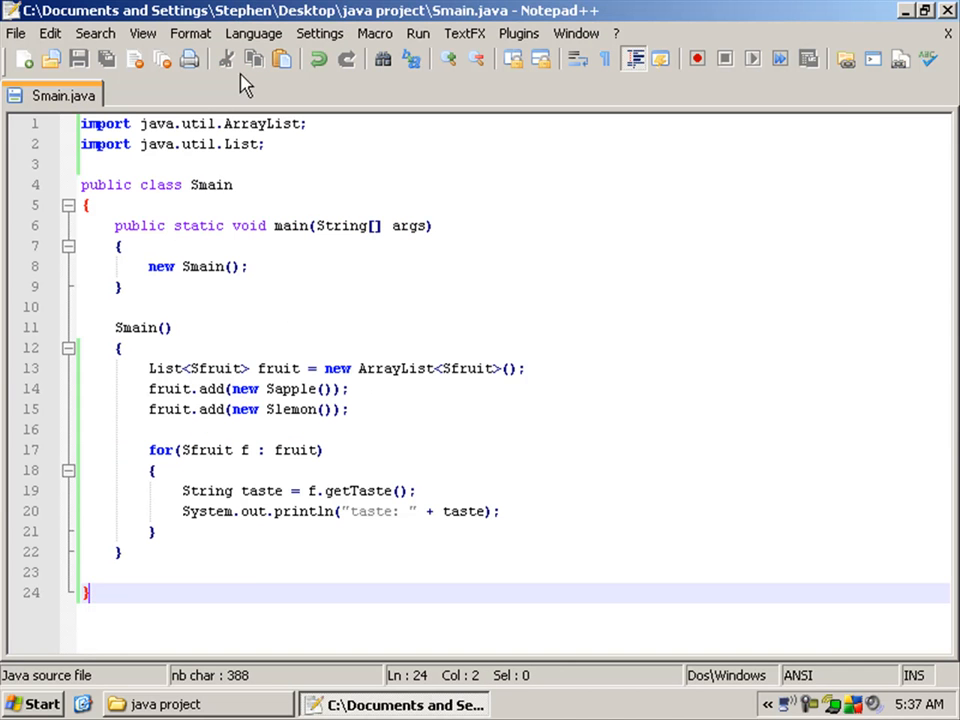
{"action": "double_click", "coordinate": [244, 448]}
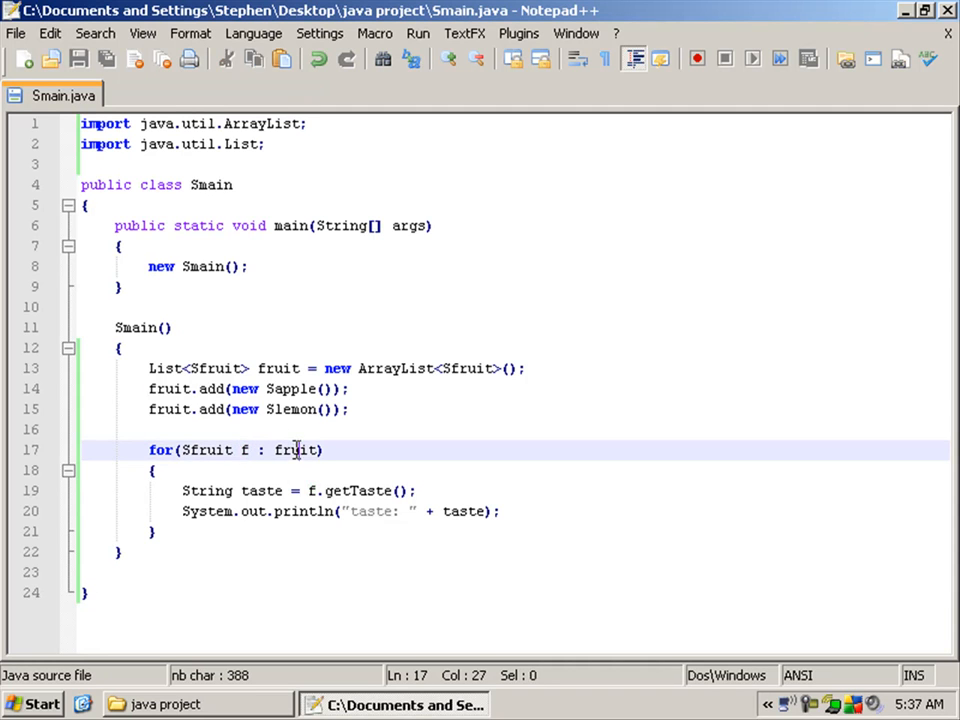
{"action": "double_click", "coordinate": [296, 450]}
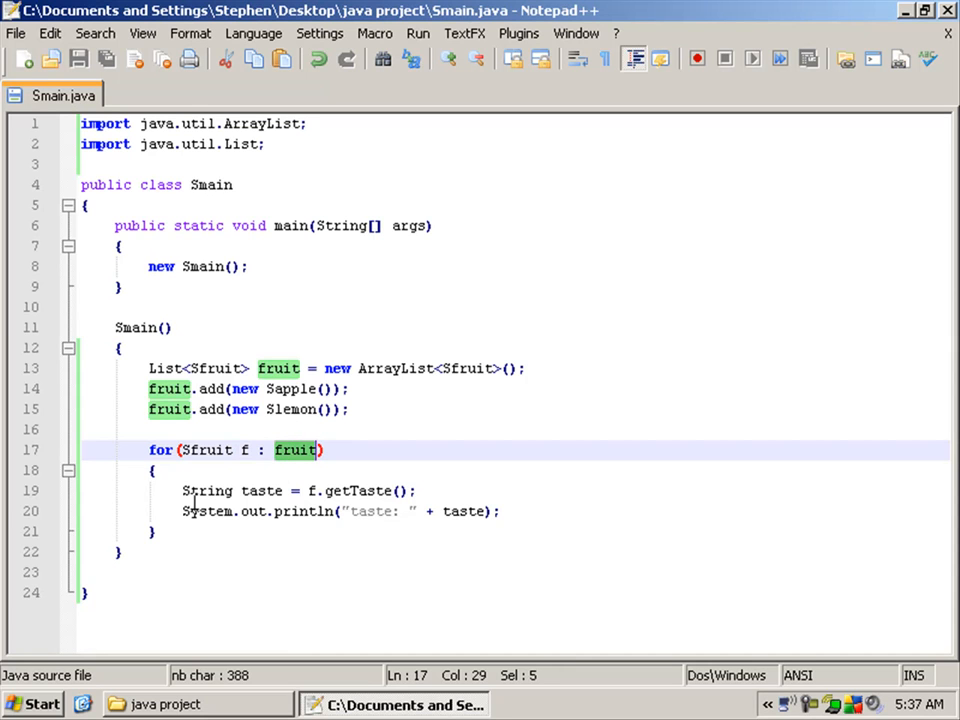
{"action": "left_click", "coordinate": [212, 490]}
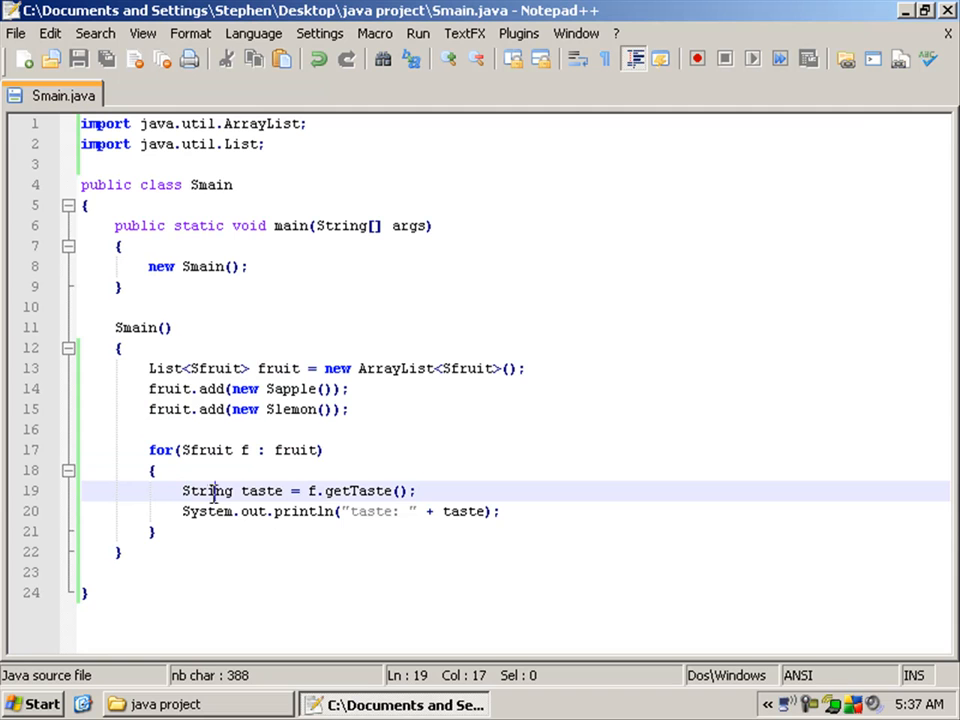
{"action": "left_click", "coordinate": [296, 412]}
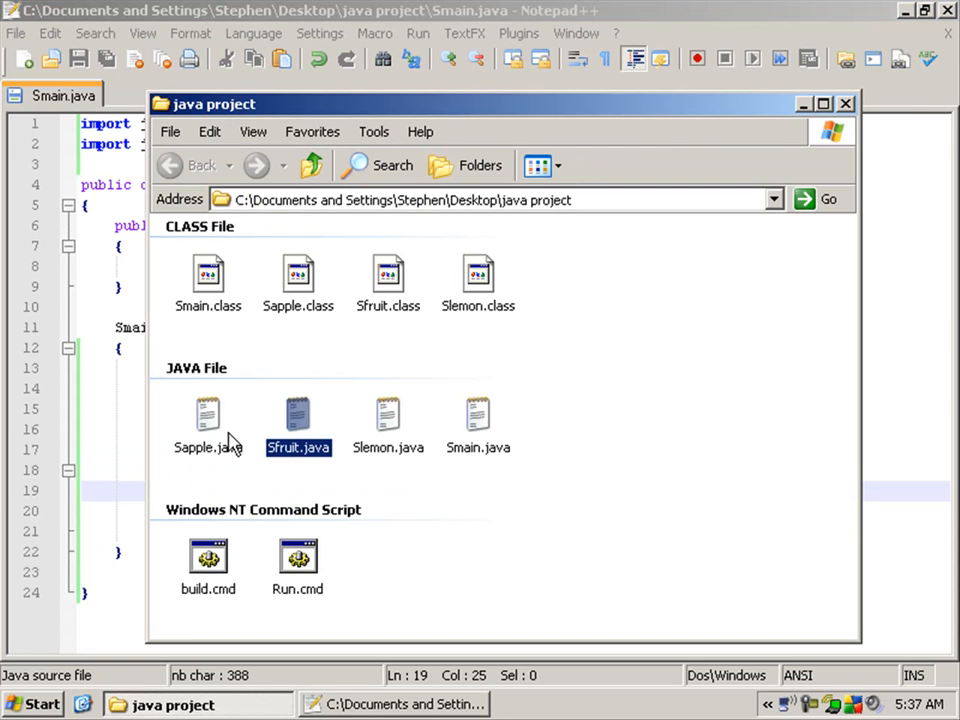
- Open Sapple.java beside Smain.java, review that it extends Sfruit, and return to Smain
{"action": "double_click", "coordinate": [208, 414]}
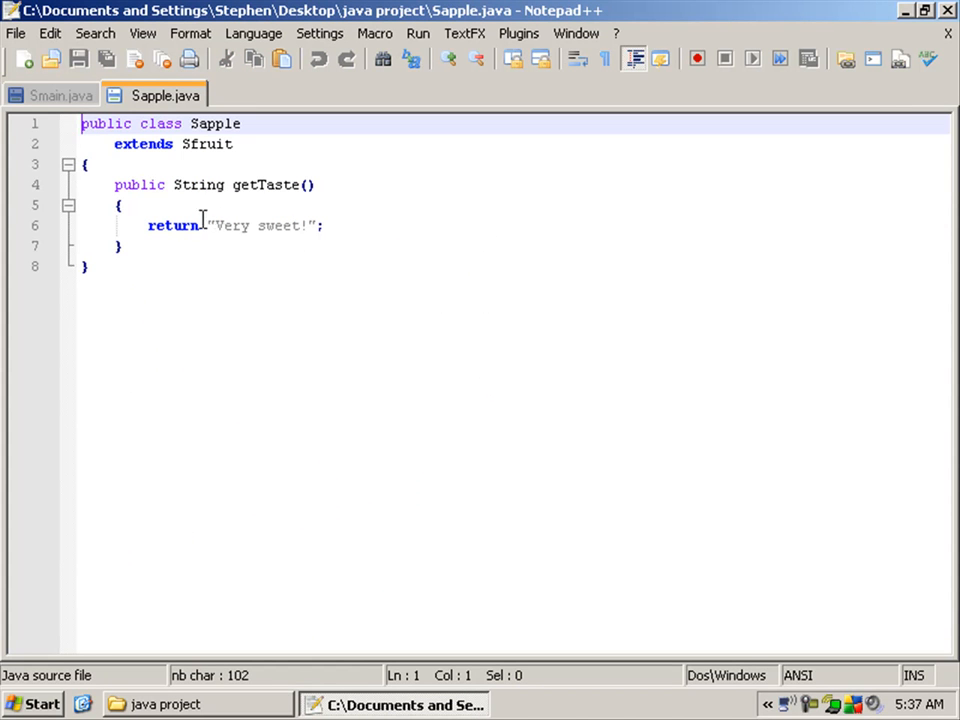
{"action": "left_click", "coordinate": [56, 94]}
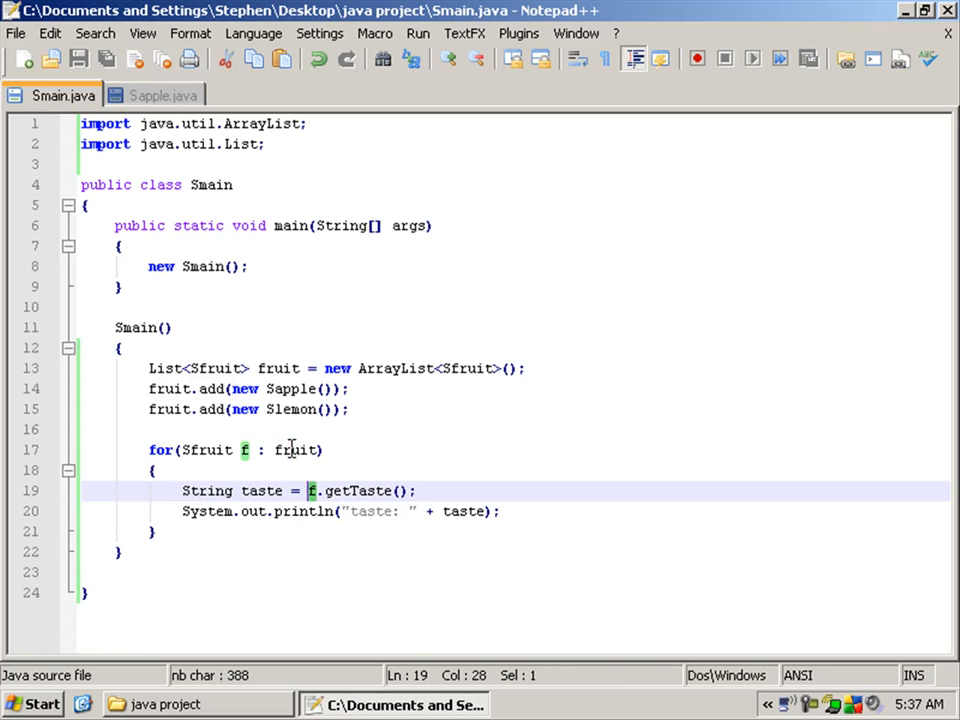
{"action": "left_click", "coordinate": [152, 94]}
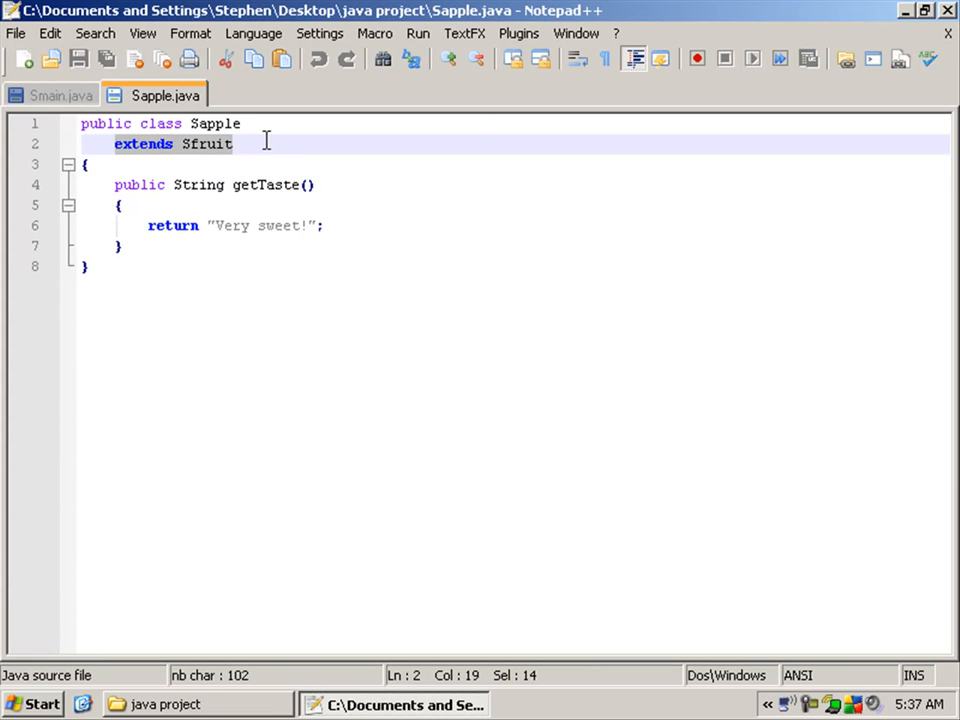
{"action": "left_click", "coordinate": [58, 94]}
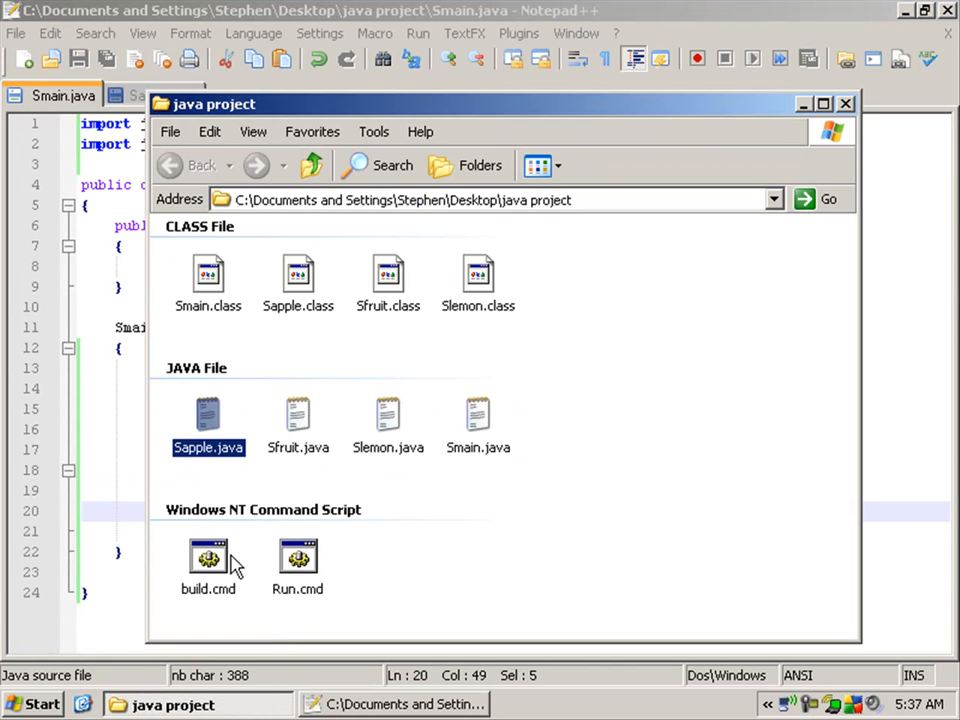
- Run build.cmd to compile the project, then select the Slemon add statement in Smain
{"action": "double_click", "coordinate": [208, 560]}
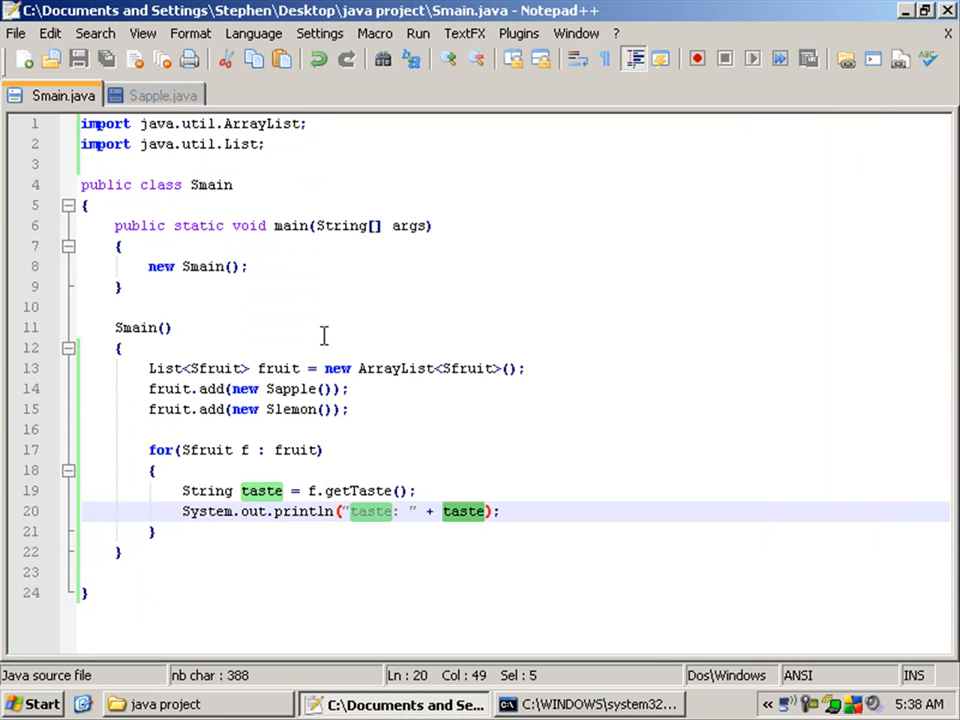
{"action": "double_click", "coordinate": [290, 408]}
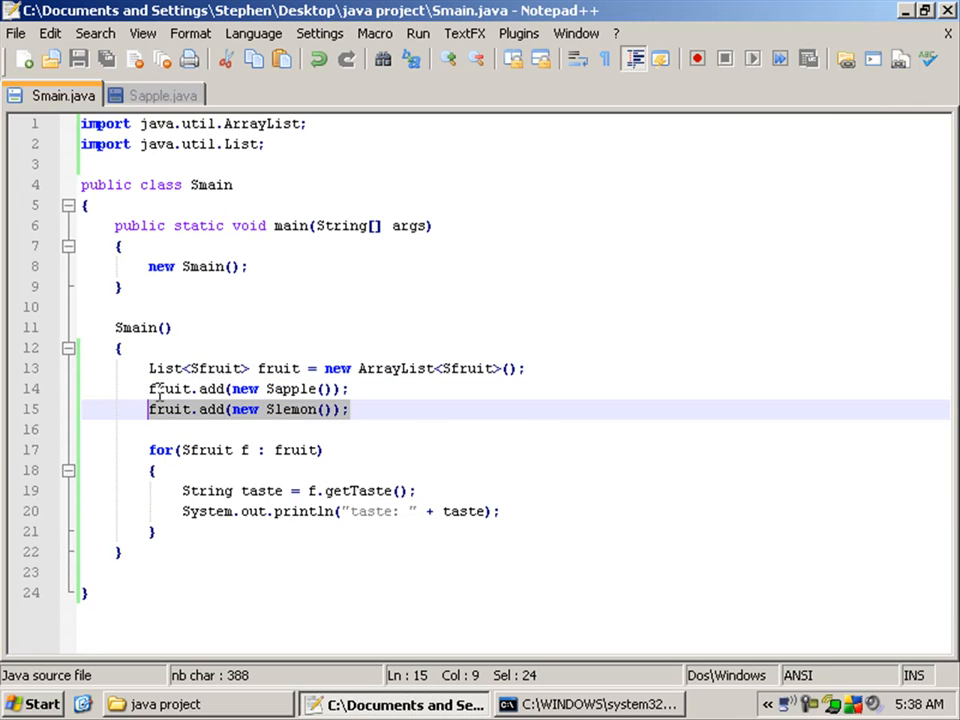
- Move fruit.add(new Slemon()); above the Sapple line and run build.cmd again
{"action": "key", "text": "Delete"}
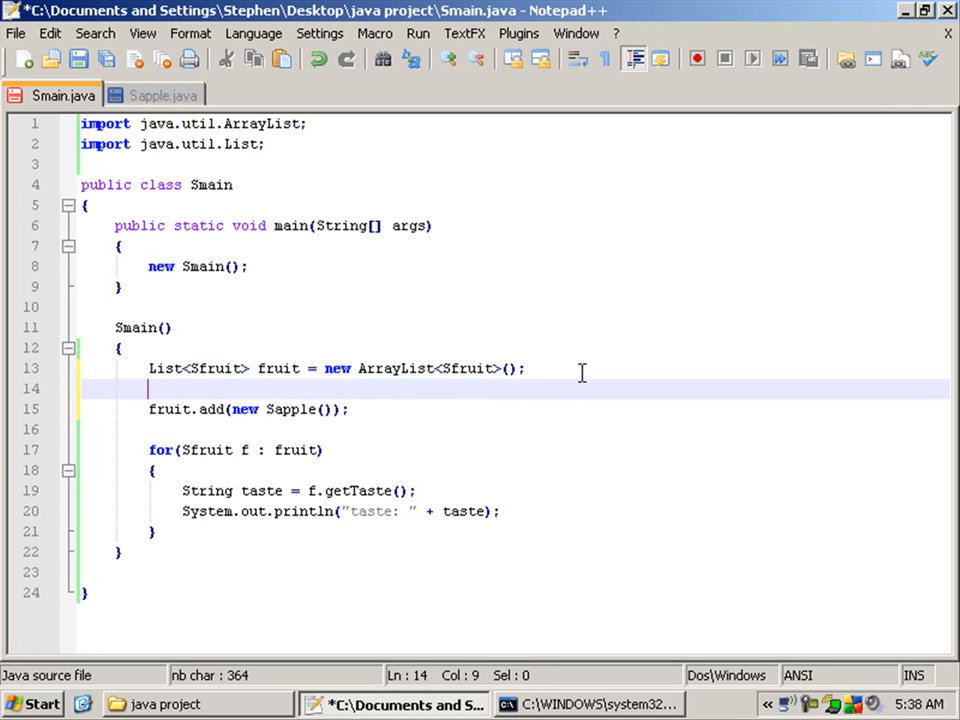
{"action": "type", "text": "fruit.add(new Slemon());"}
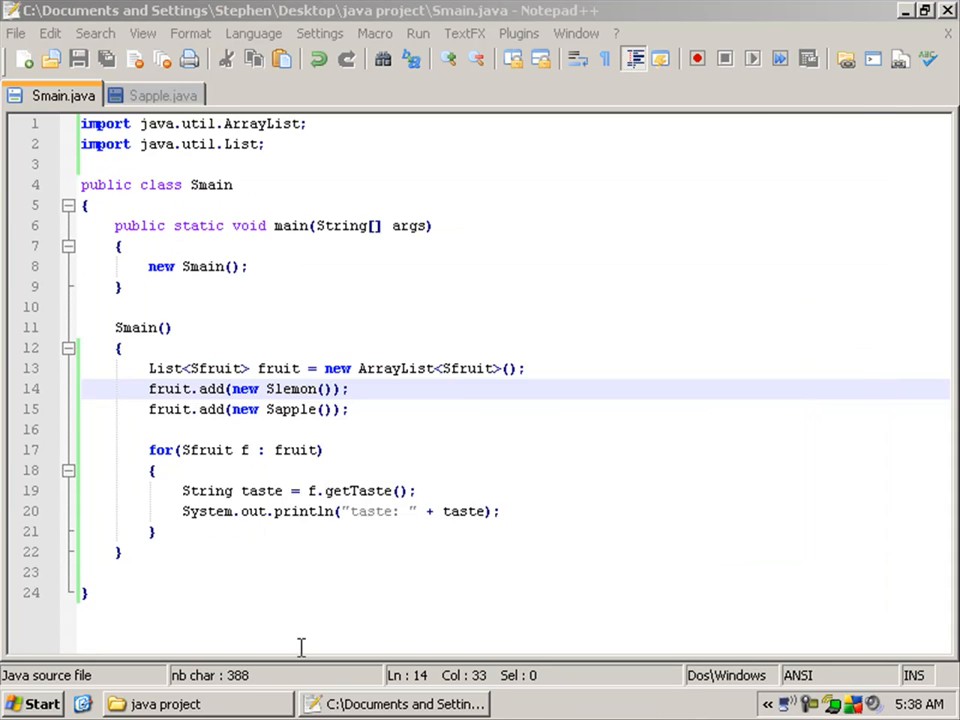
{"action": "double_click", "coordinate": [208, 556]}
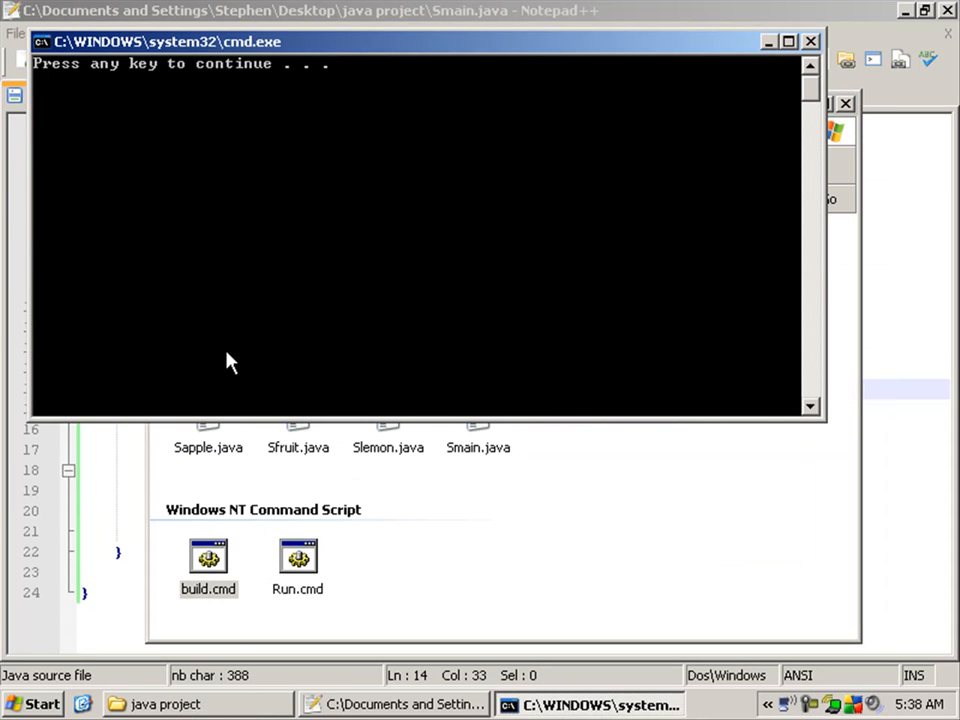